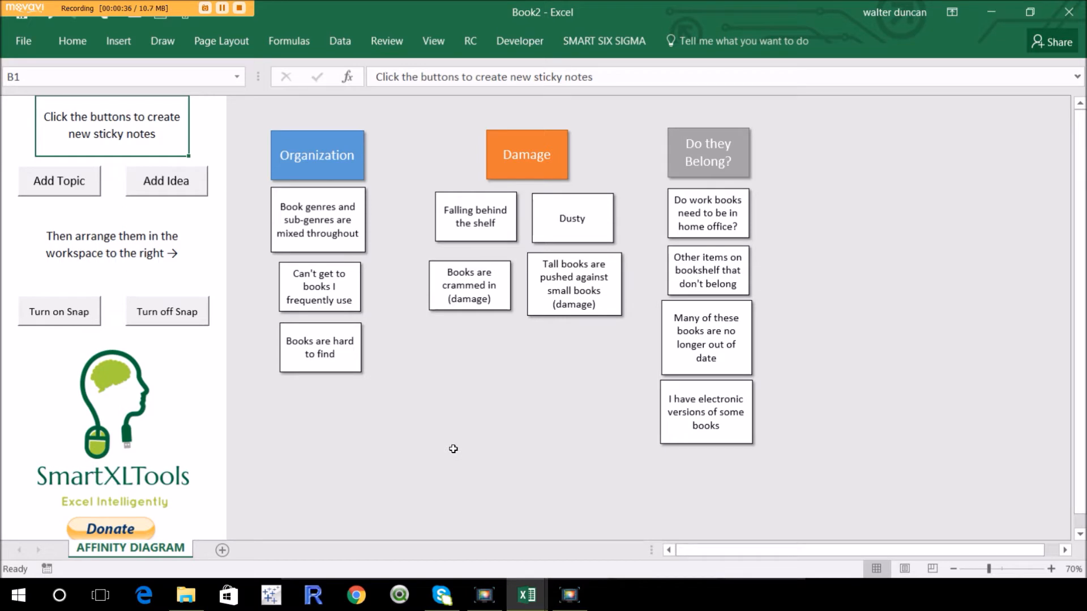
{"action": "mouse_move", "coordinate": [335, 237]}
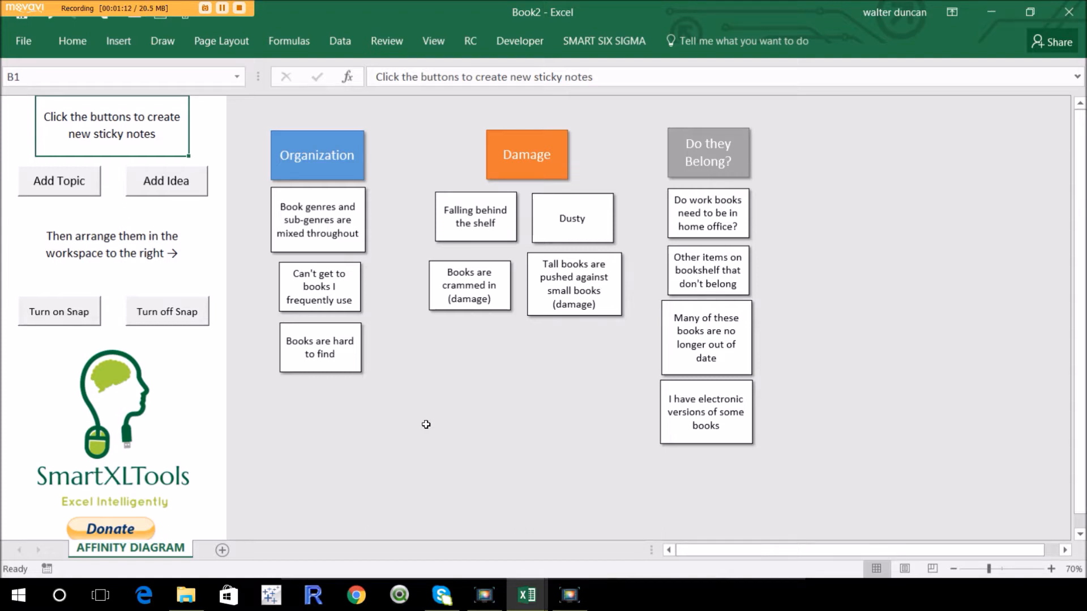
{"action": "mouse_move", "coordinate": [411, 173]}
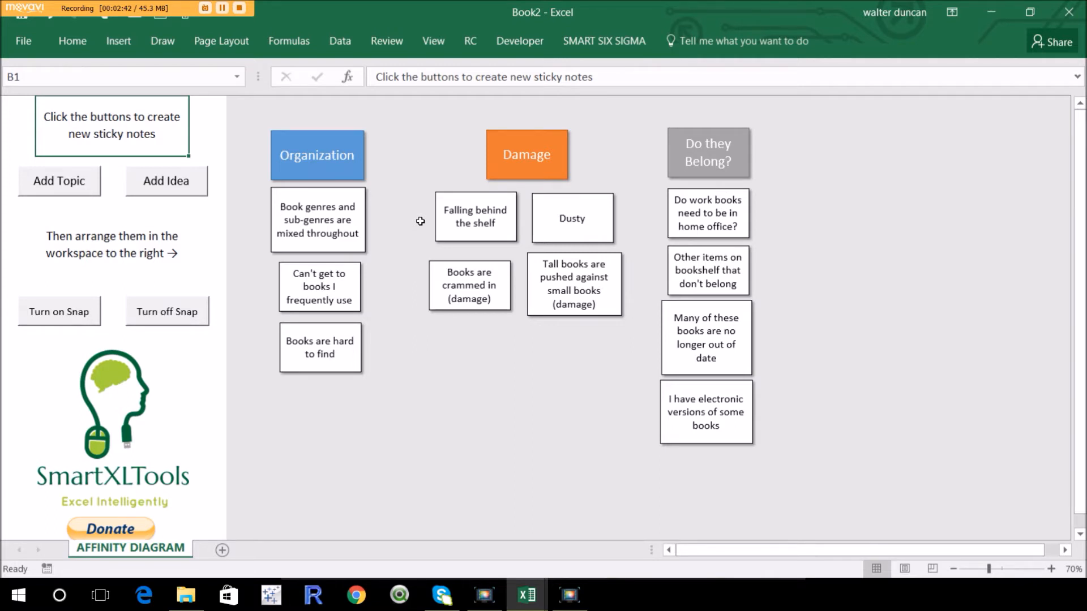
{"action": "mouse_move", "coordinate": [409, 191]}
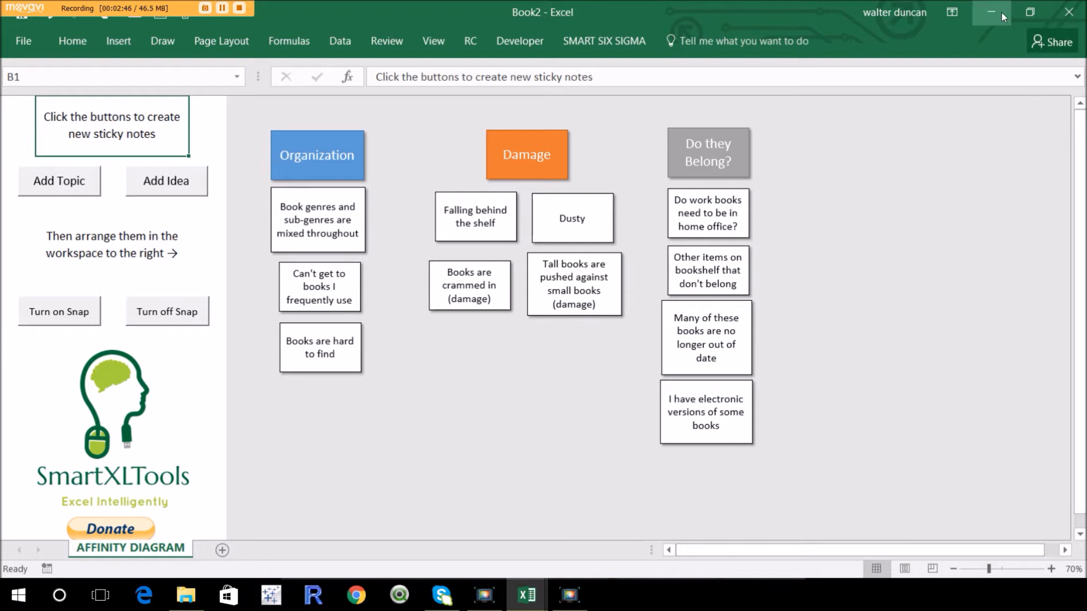
{"action": "mouse_move", "coordinate": [991, 13]}
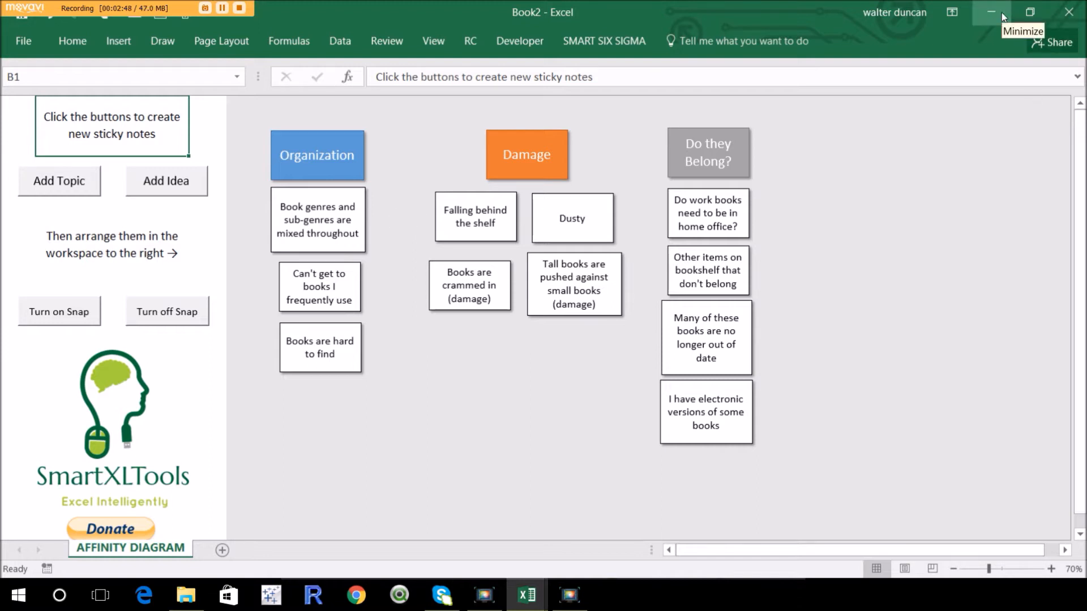
{"action": "mouse_move", "coordinate": [938, 160]}
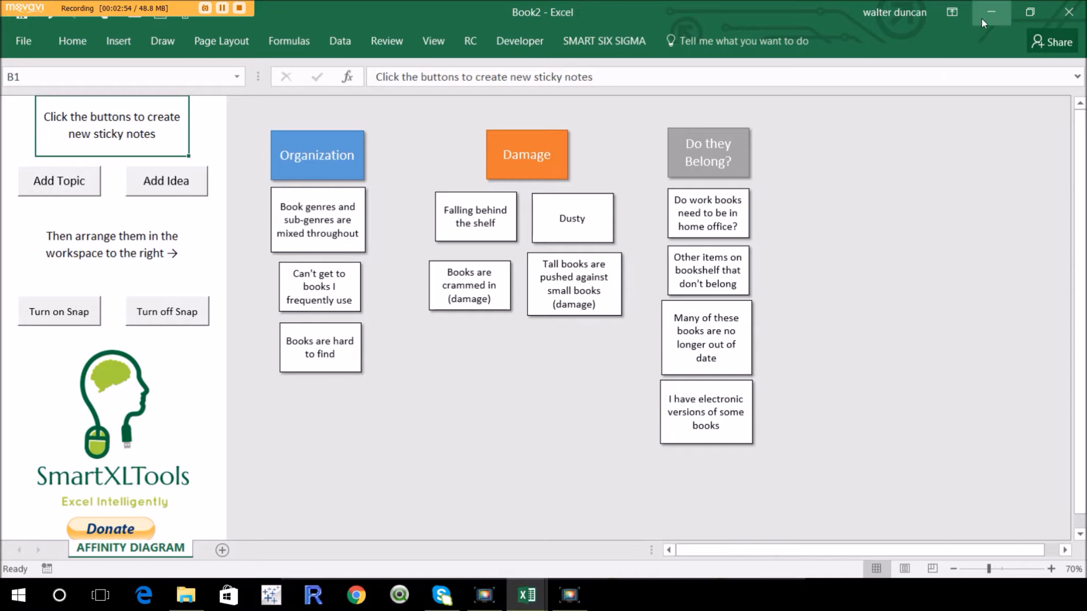
Step: Hide the finished affinity diagram and start a new blank workbook (Book1)
{"action": "left_click", "coordinate": [990, 12]}
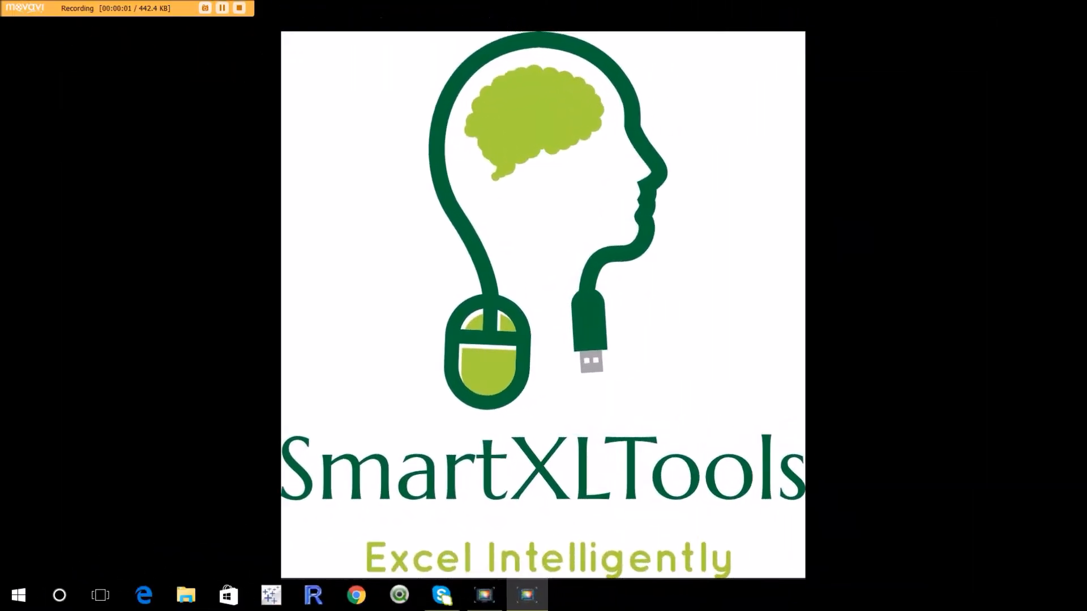
{"action": "key", "text": "Enter"}
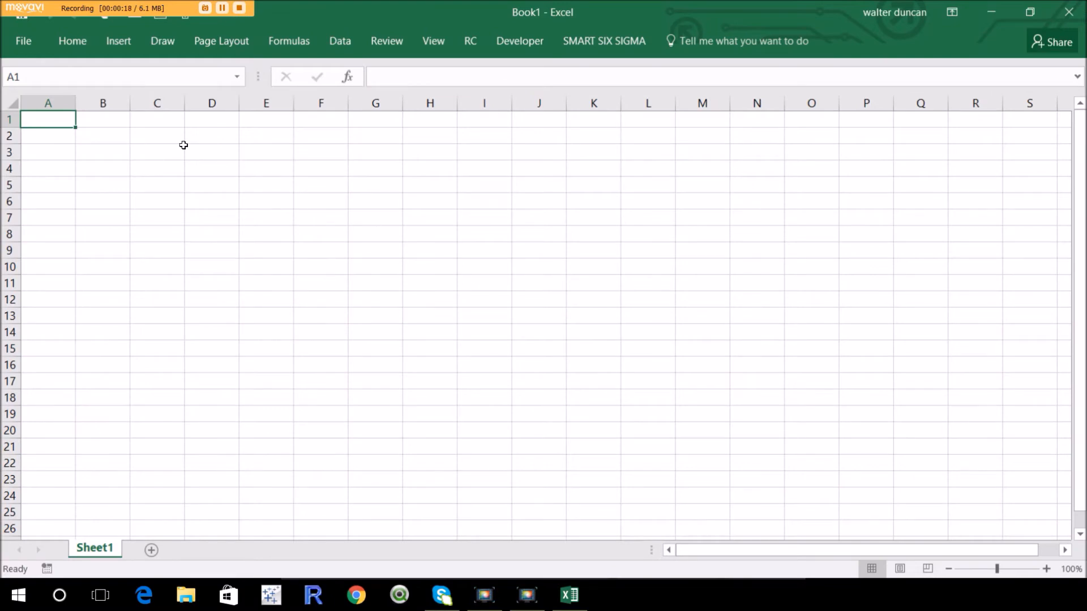
{"action": "mouse_move", "coordinate": [23, 41]}
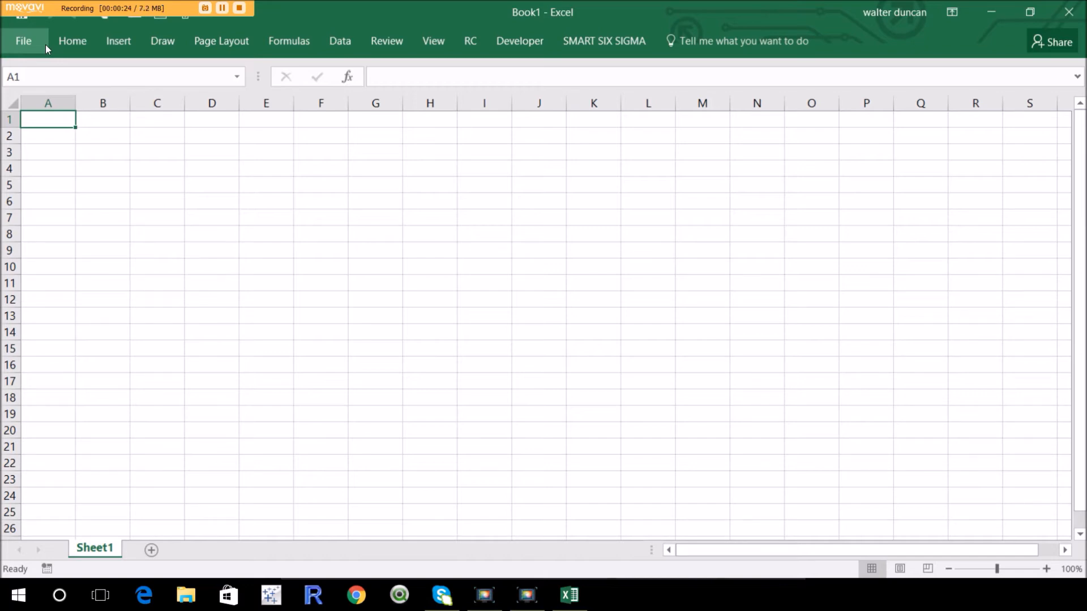
{"action": "mouse_move", "coordinate": [118, 41]}
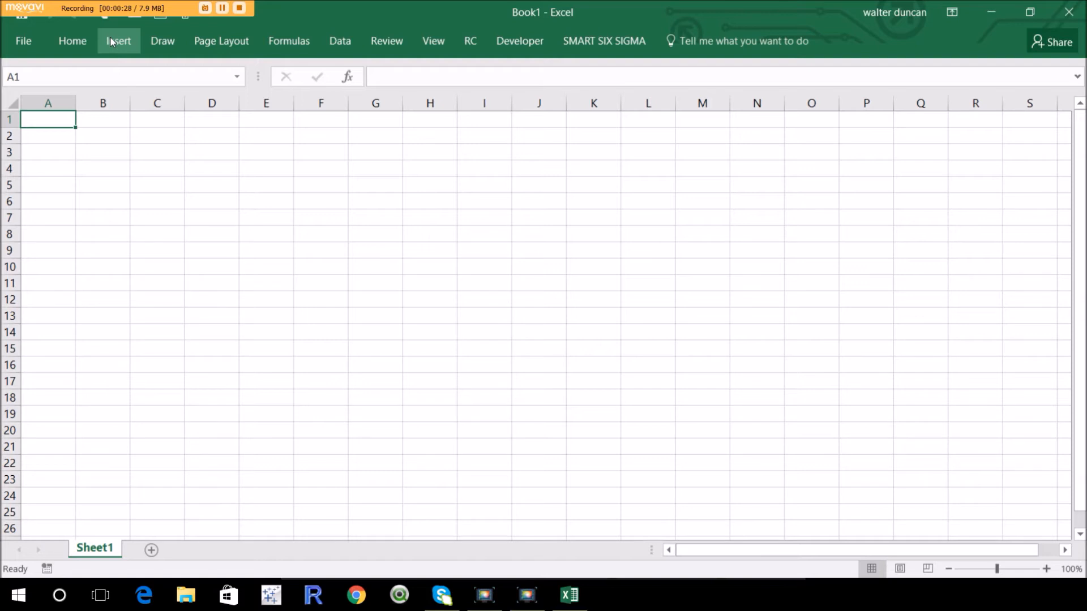
{"action": "mouse_move", "coordinate": [127, 46]}
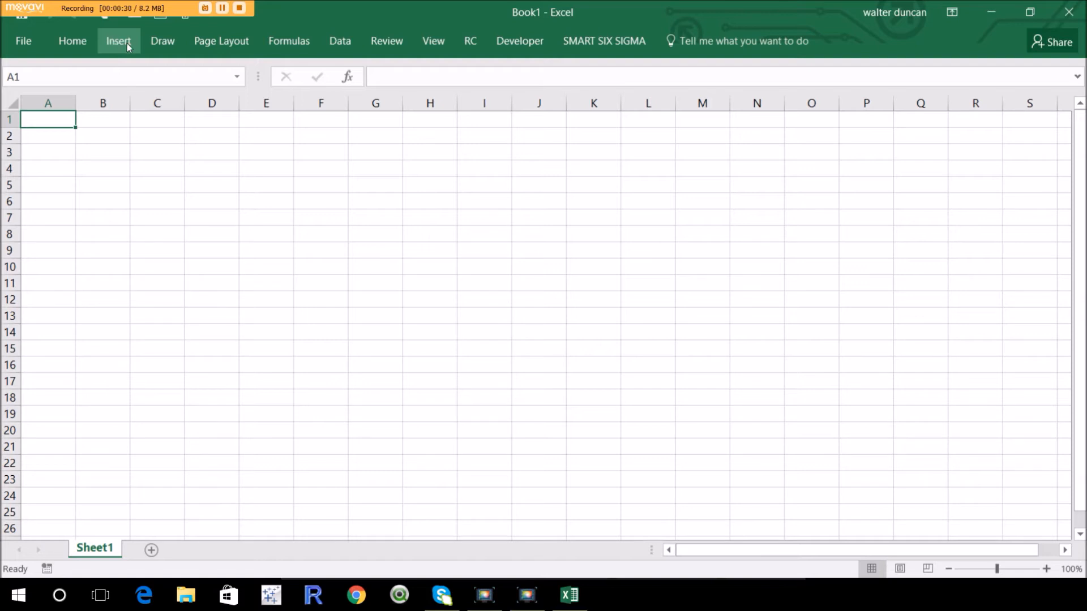
Step: Insert a blue rectangle shape near the top of the sheet around columns E–F, rows 3–6
{"action": "left_click", "coordinate": [117, 40]}
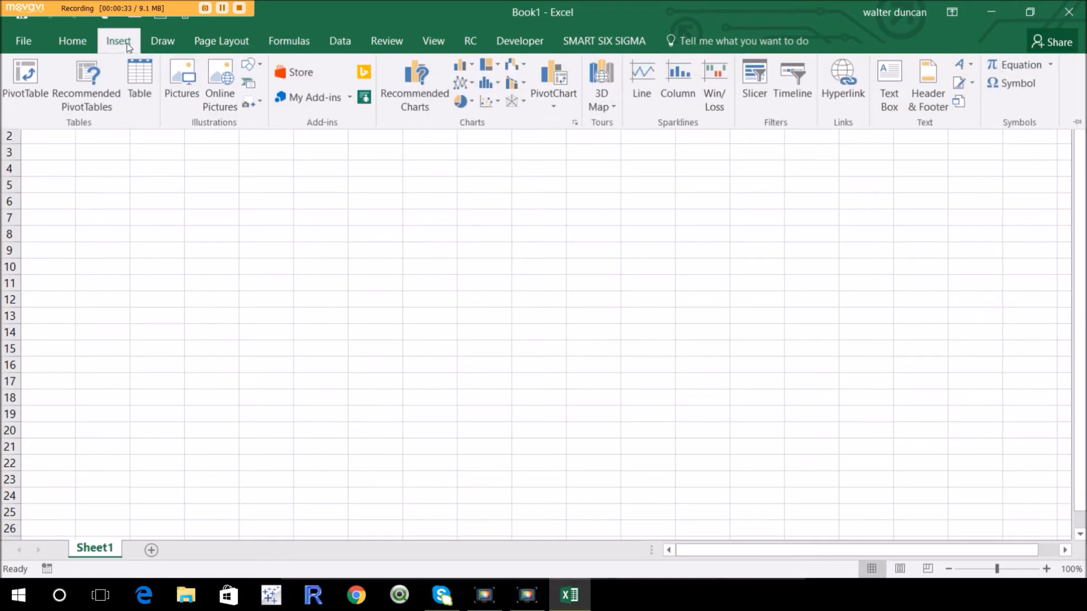
{"action": "mouse_move", "coordinate": [255, 101]}
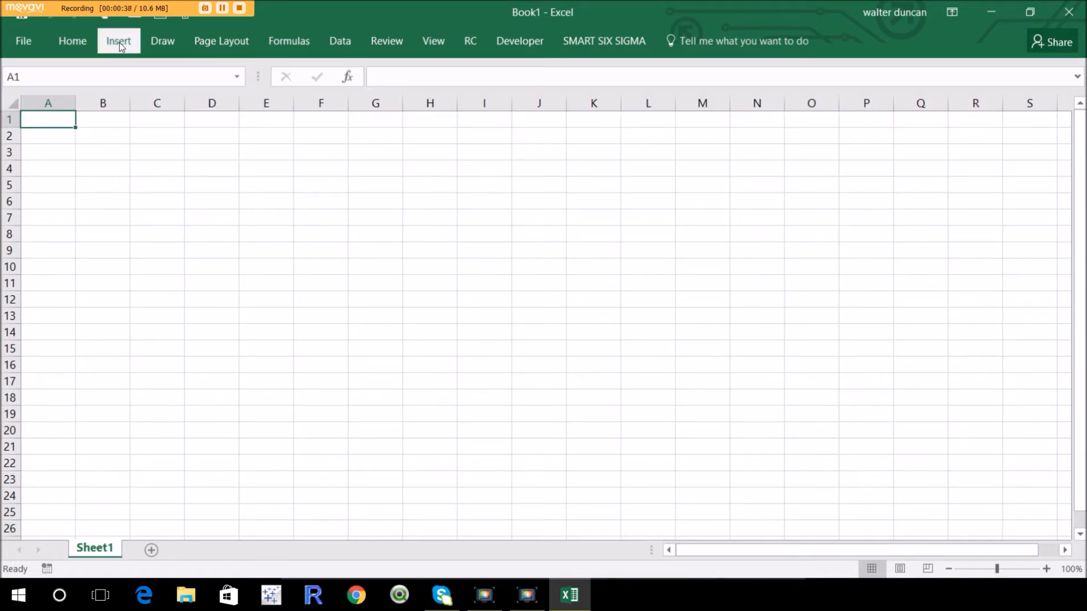
{"action": "left_click", "coordinate": [118, 40]}
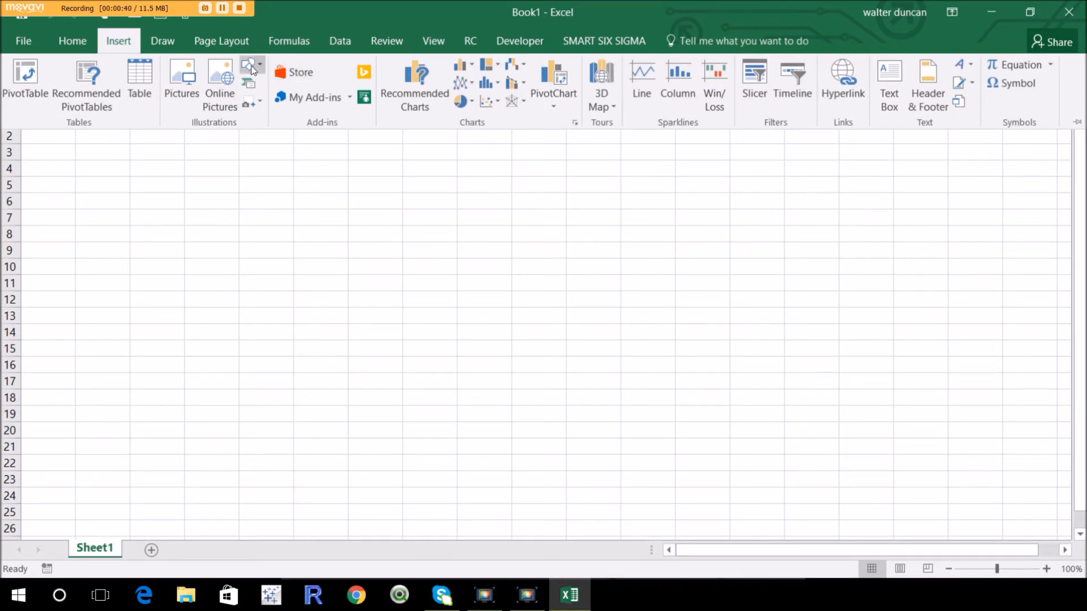
{"action": "left_click", "coordinate": [248, 65]}
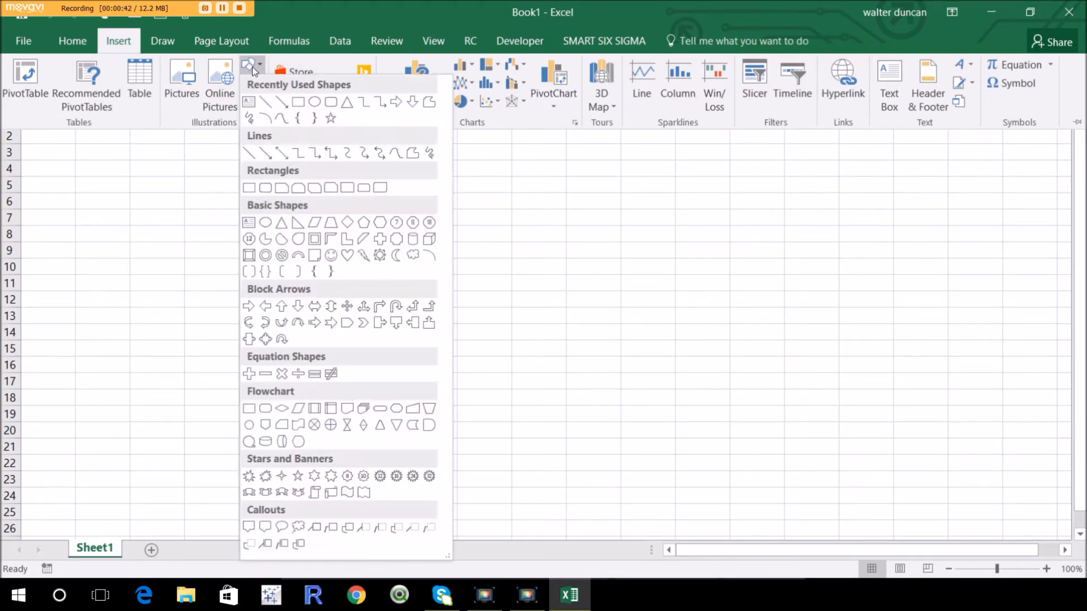
{"action": "mouse_move", "coordinate": [419, 123]}
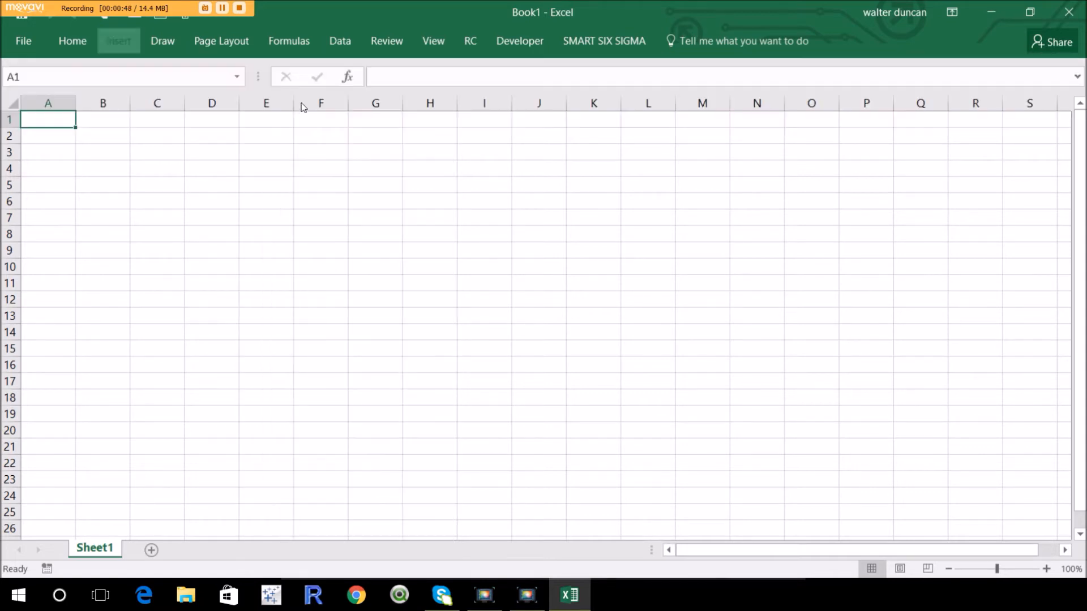
{"action": "left_click_drag", "start_coordinate": [235, 155], "coordinate": [347, 205]}
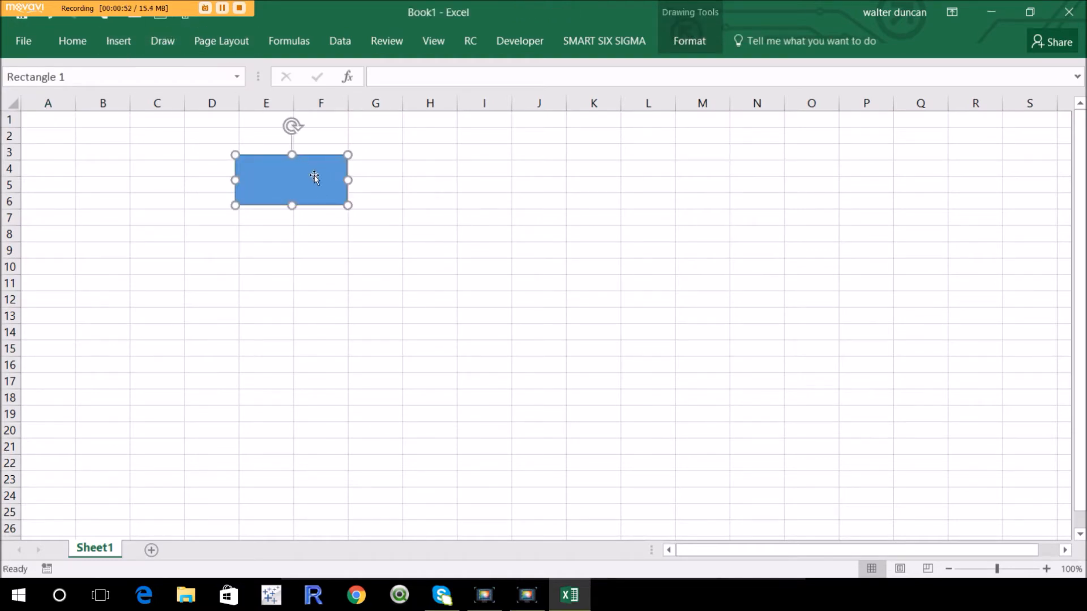
{"action": "mouse_move", "coordinate": [305, 163]}
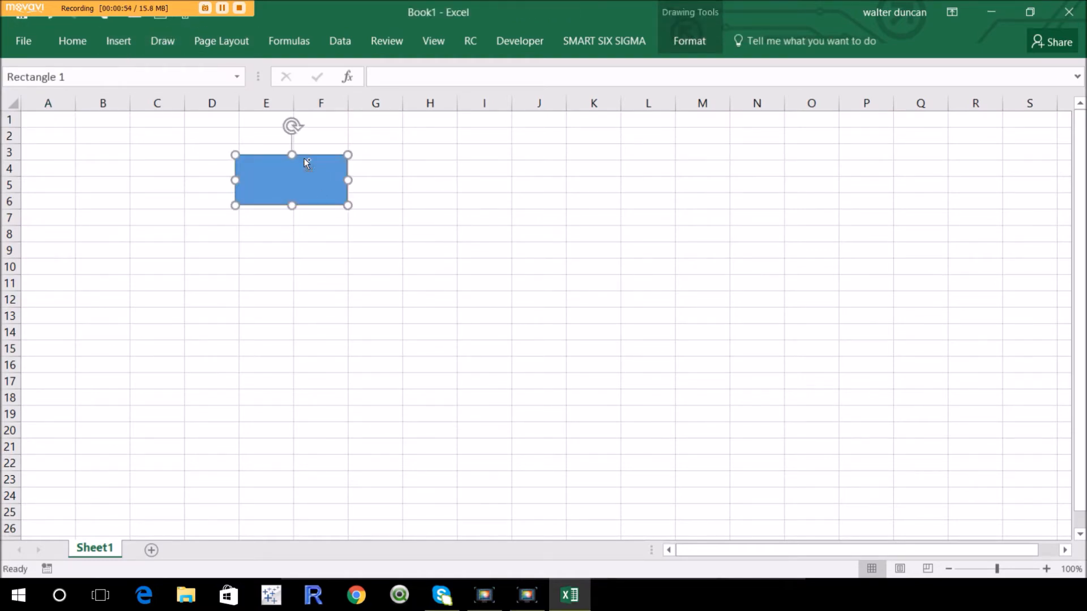
Step: Copy the rectangle and paste extra copies to make four note boxes
{"action": "right_click", "coordinate": [291, 180]}
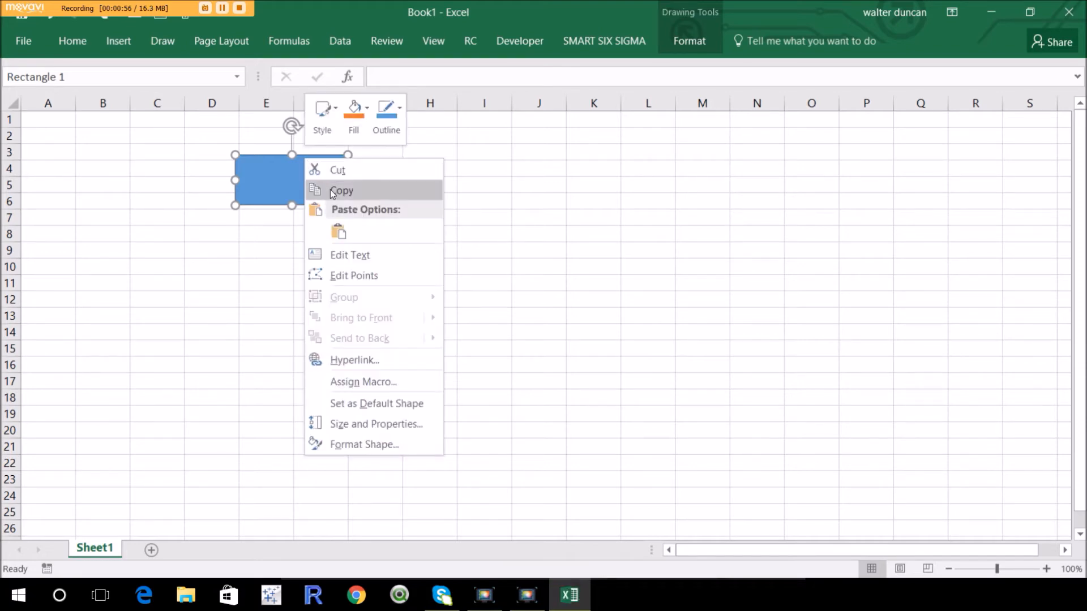
{"action": "key", "text": "ctrl+v"}
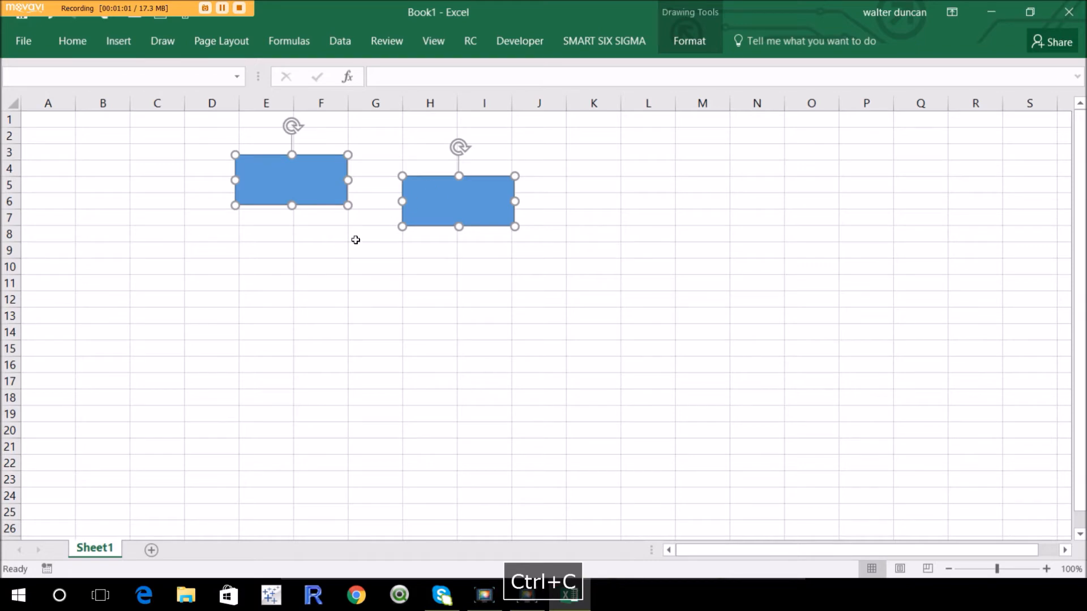
{"action": "key", "text": "ctrl+v"}
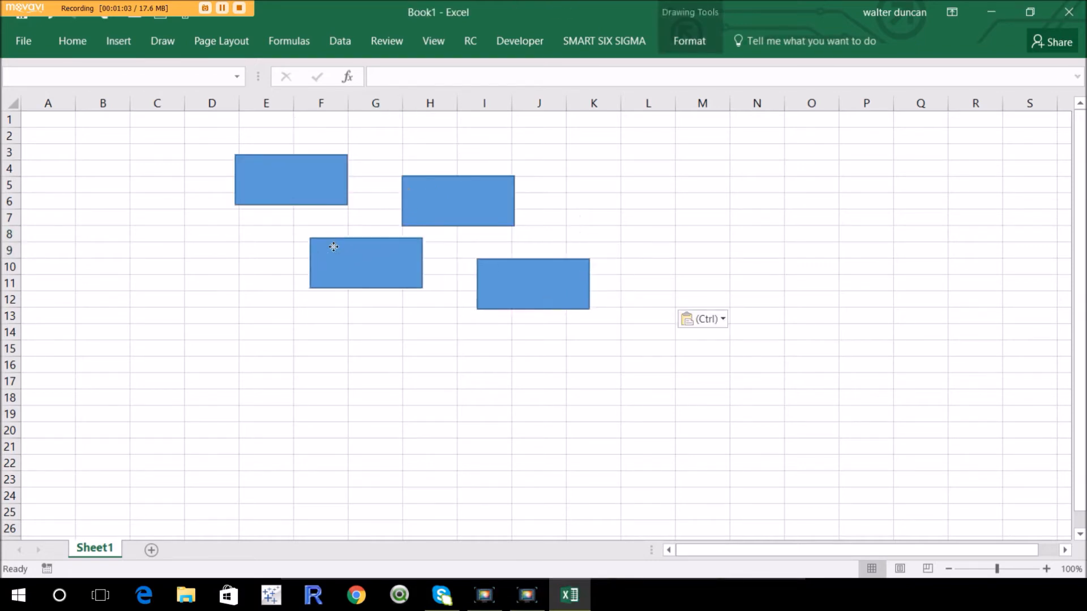
Step: Label the rectangles idea 1, Idea 2 and idea 3
{"action": "left_click", "coordinate": [291, 178]}
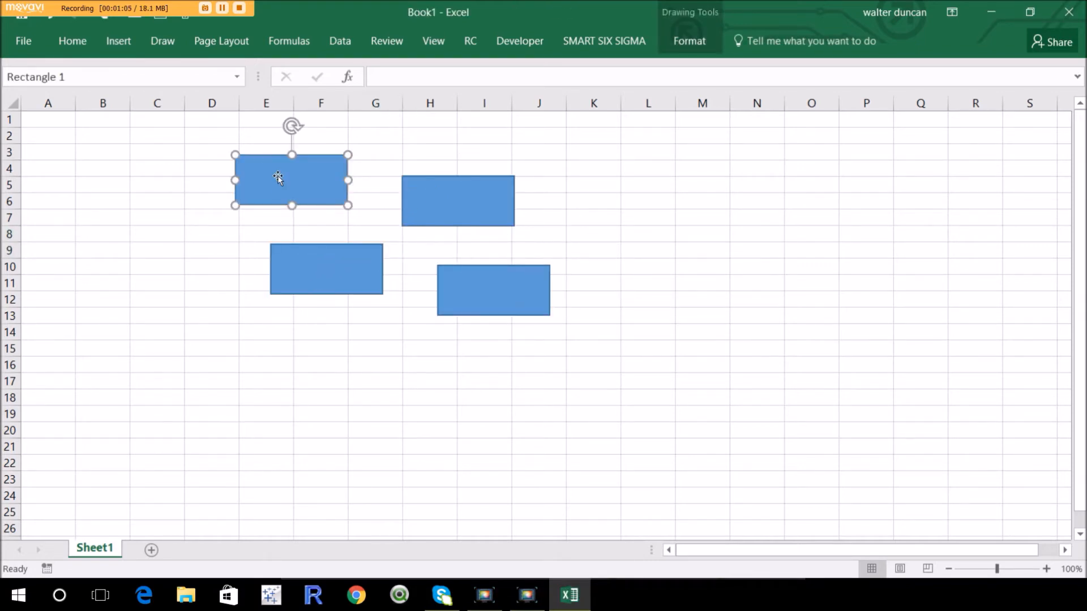
{"action": "type", "text": "idea"}
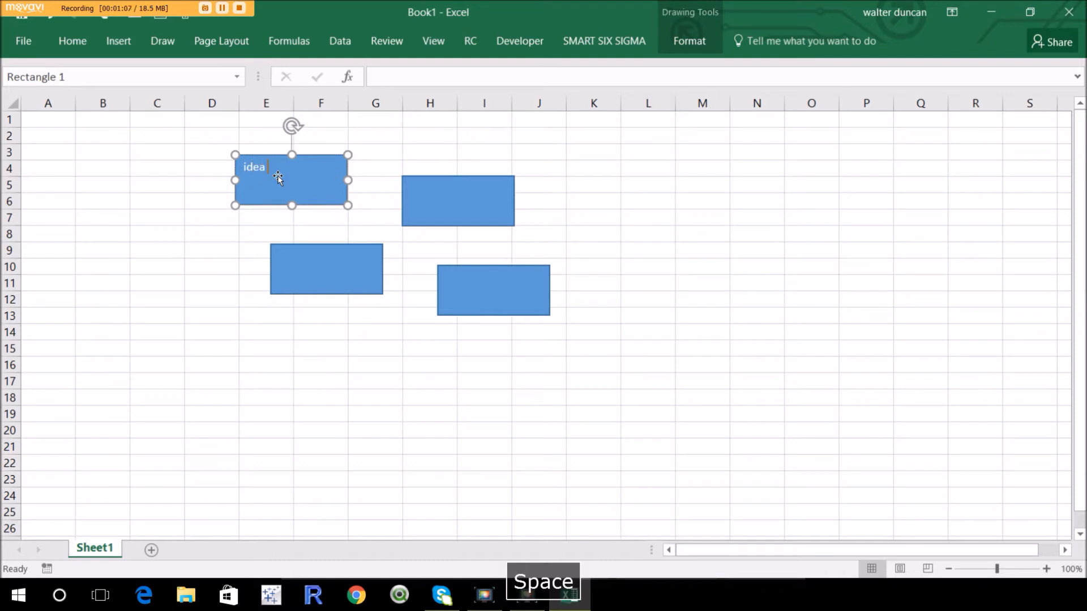
{"action": "left_click", "coordinate": [458, 202]}
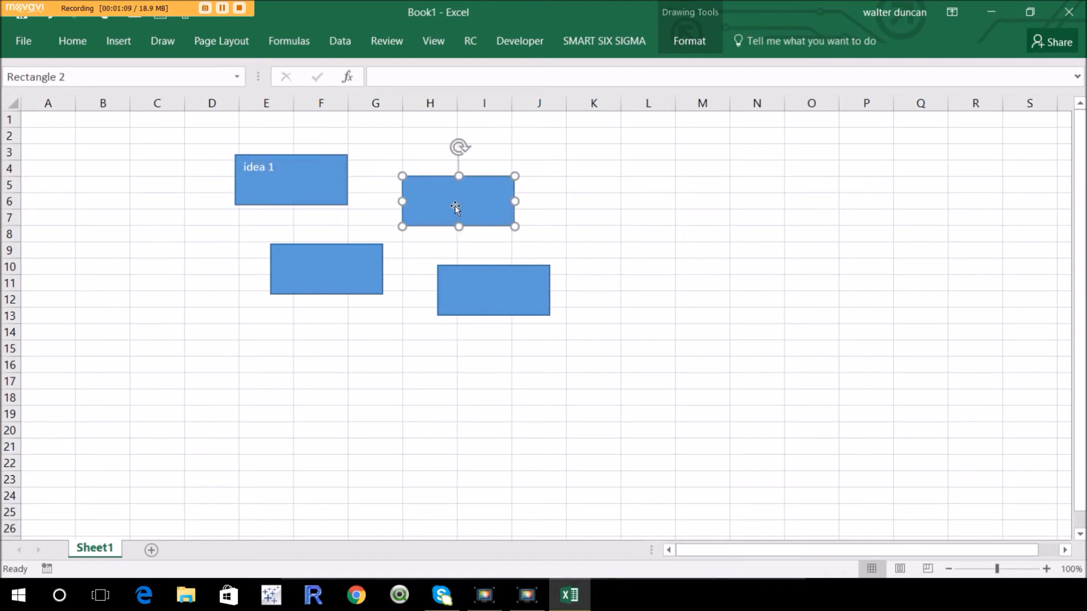
{"action": "type", "text": "Idea"}
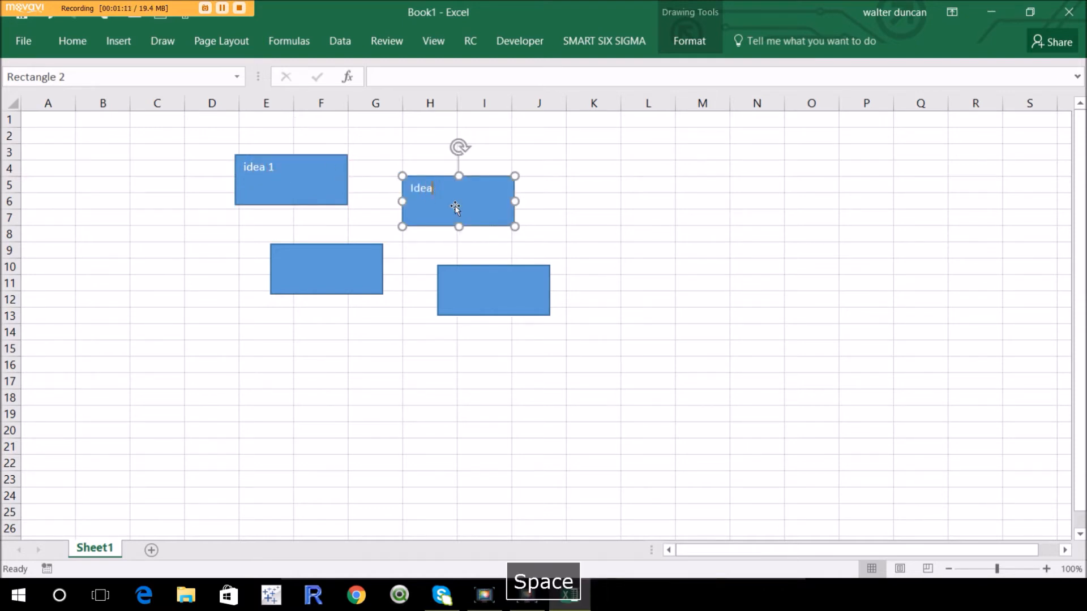
{"action": "type", "text": "2"}
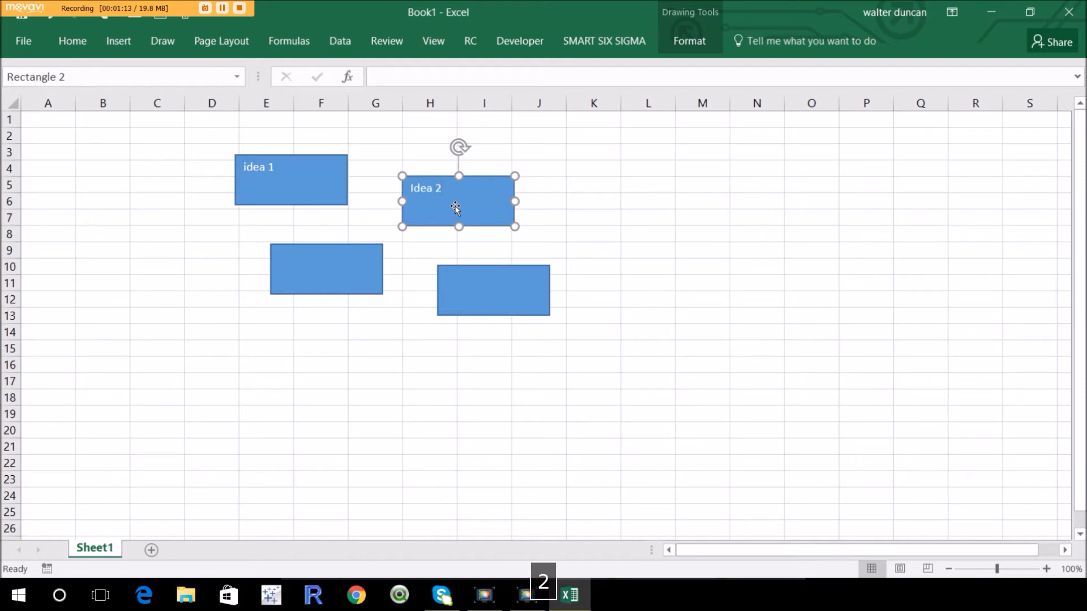
{"action": "left_click", "coordinate": [326, 269]}
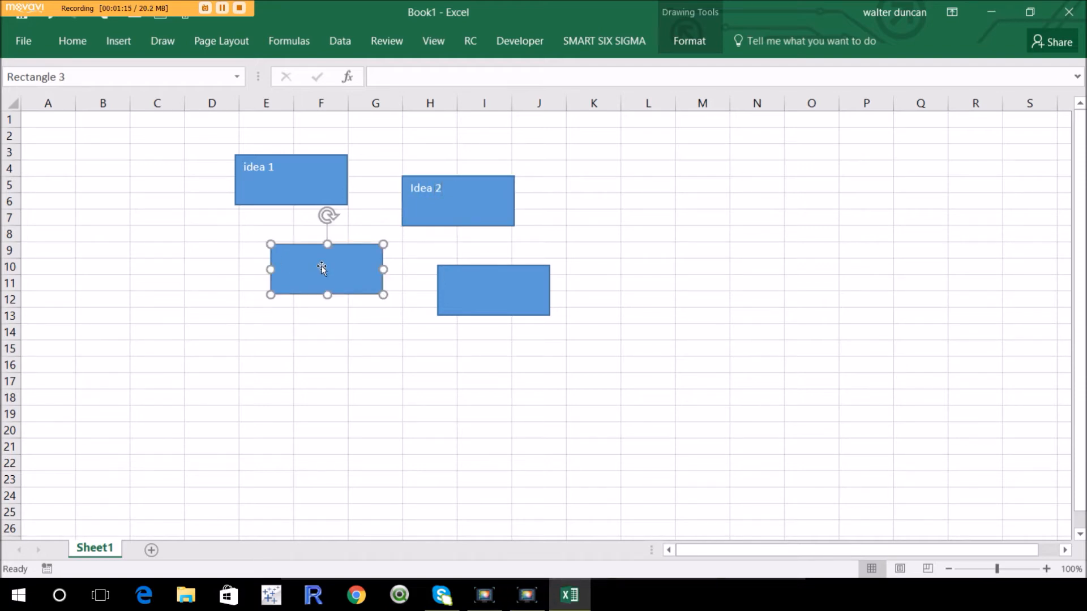
{"action": "type", "text": "idea 3"}
{"action": "left_click", "coordinate": [494, 290]}
{"action": "type", "text": "etc"}
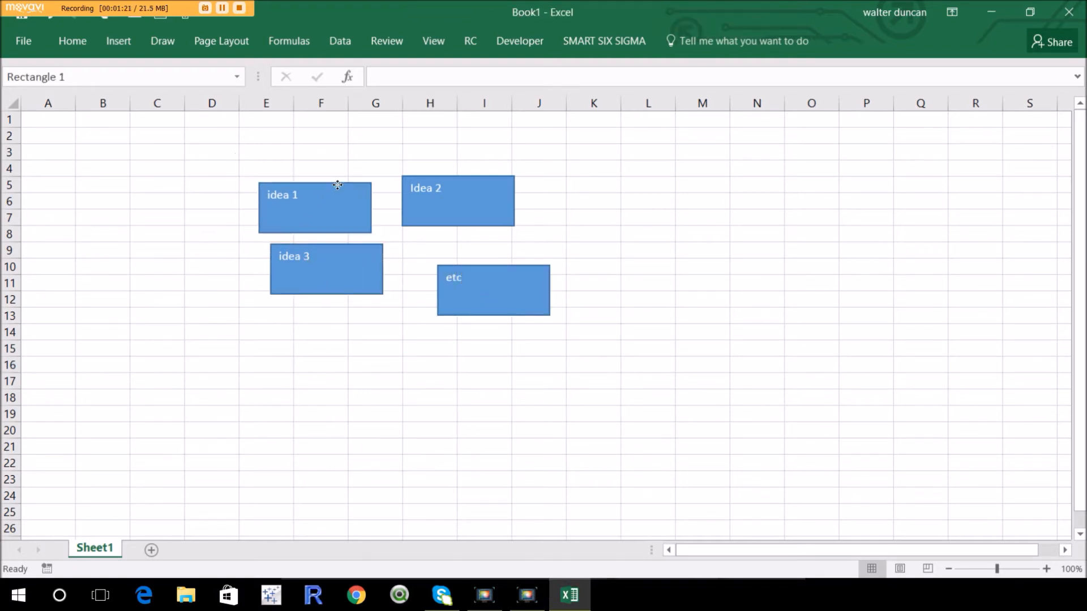
Step: Duplicate a note, clear its text and label it Heading 1
{"action": "left_click", "coordinate": [314, 207]}
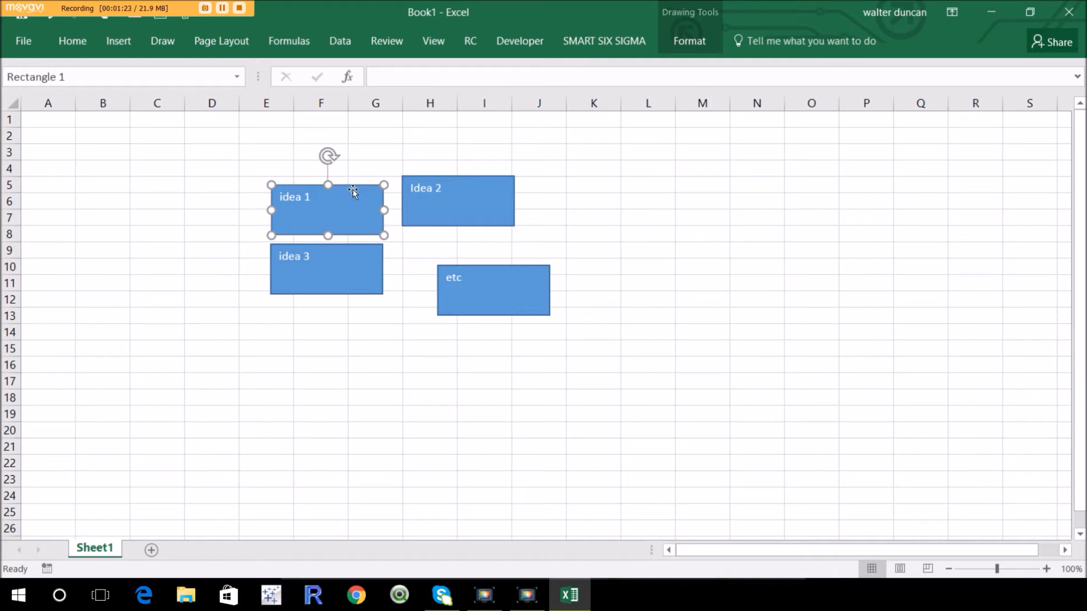
{"action": "key", "text": "ctrl+v"}
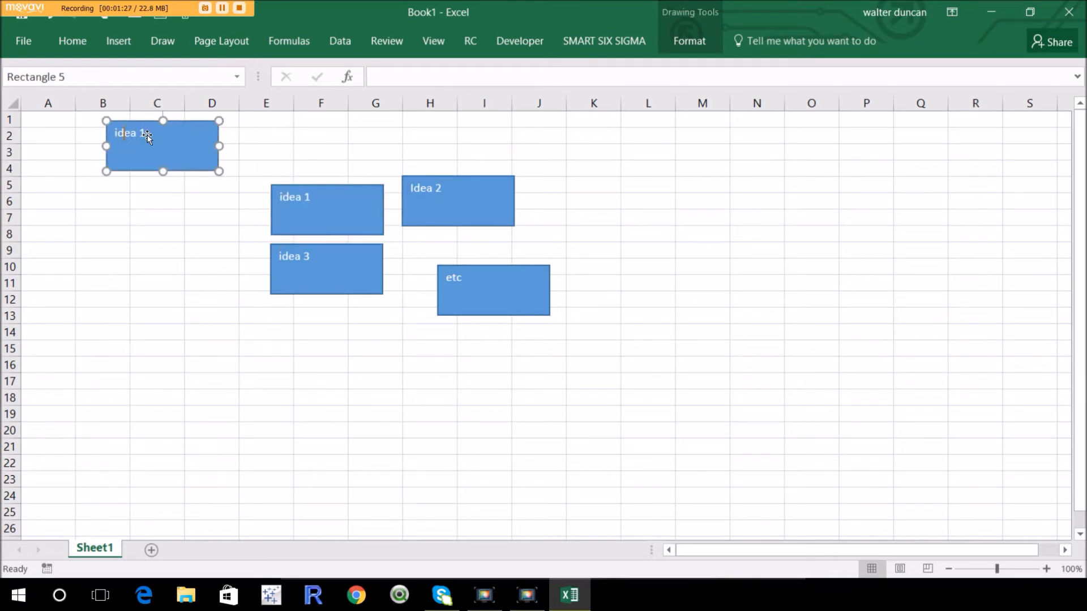
{"action": "double_click", "coordinate": [126, 132]}
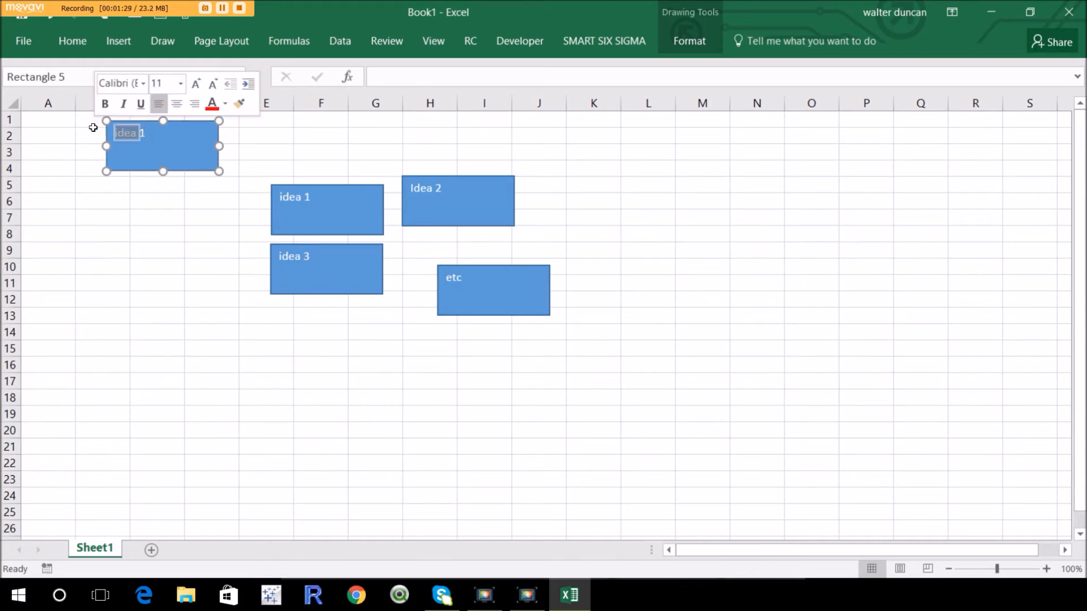
{"action": "key", "text": "Delete"}
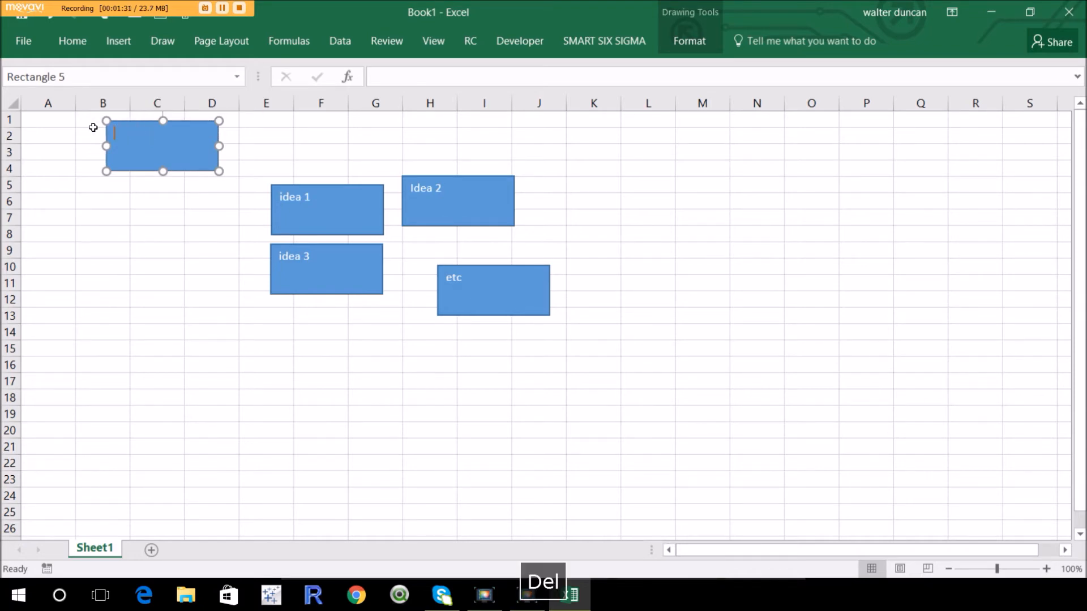
{"action": "type", "text": "Heading"}
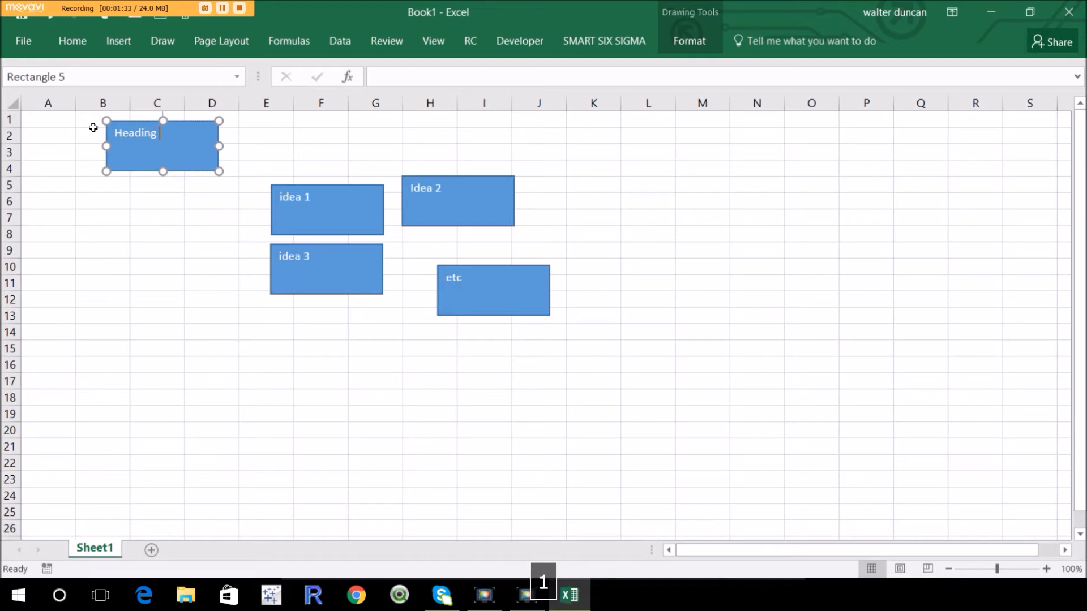
Step: Stack the idea 1 and Idea 2 boxes beneath the heading box
{"action": "left_click", "coordinate": [326, 209]}
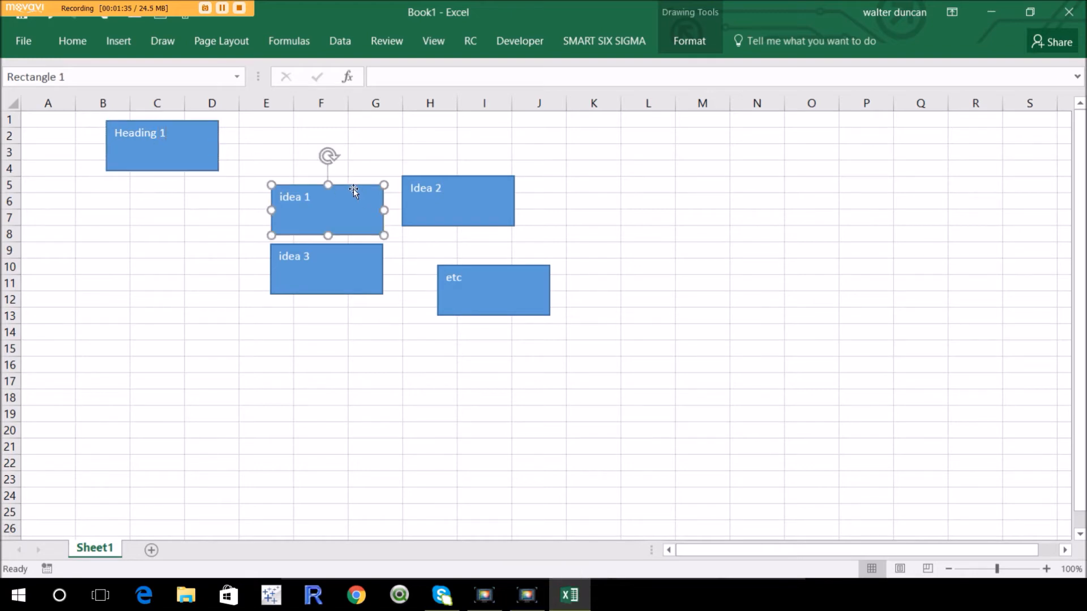
{"action": "left_click_drag", "start_coordinate": [327, 210], "coordinate": [171, 213]}
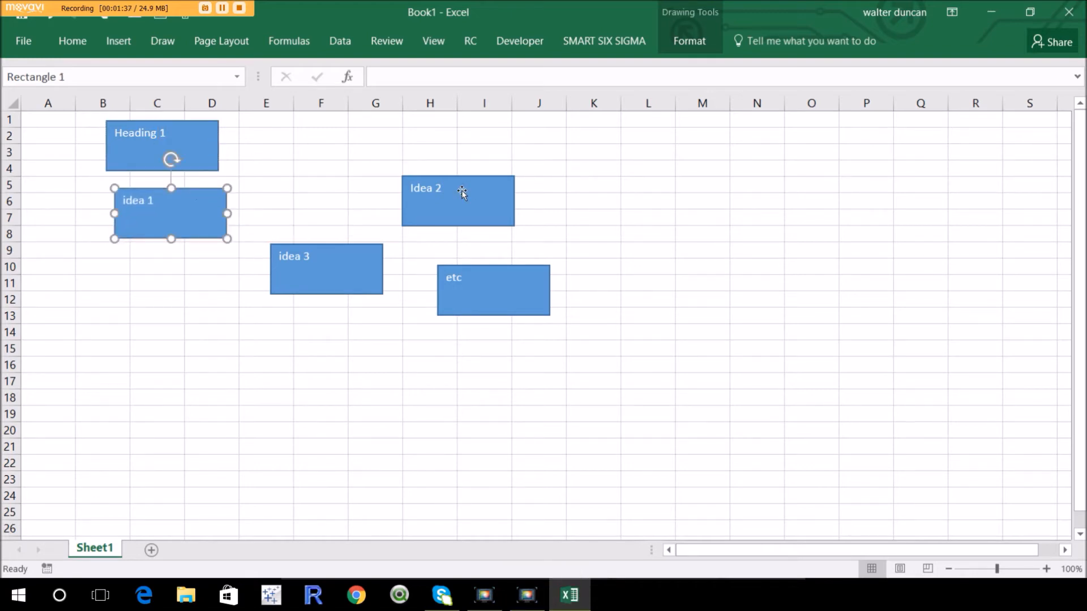
{"action": "left_click_drag", "start_coordinate": [457, 201], "coordinate": [171, 274]}
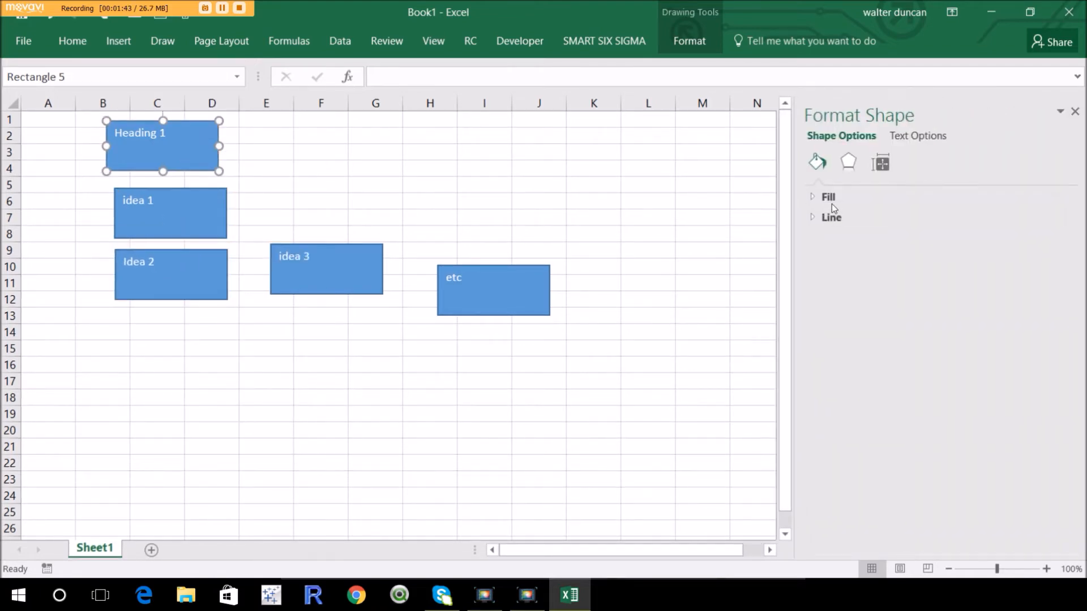
Step: Shade the heading box with a light grey solid fill and close the Format Shape pane
{"action": "left_click", "coordinate": [826, 196]}
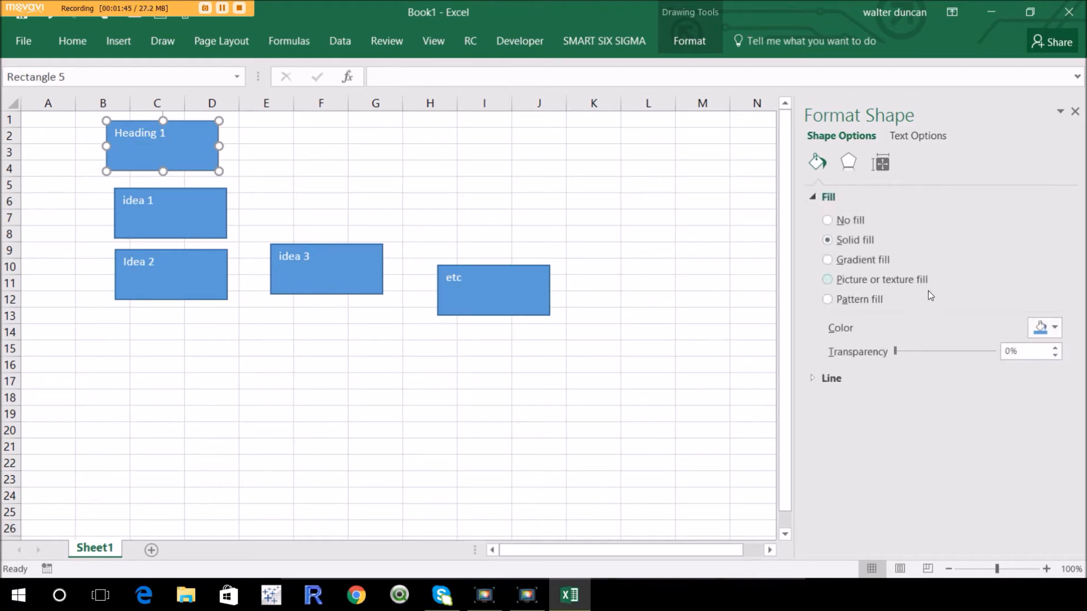
{"action": "left_click", "coordinate": [1052, 327]}
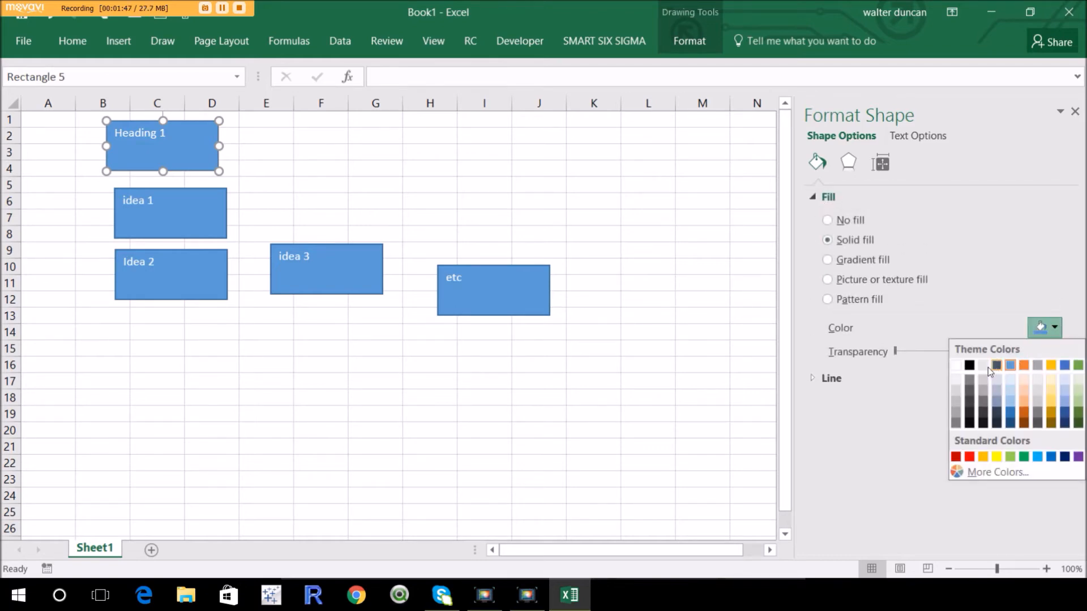
{"action": "left_click", "coordinate": [956, 364]}
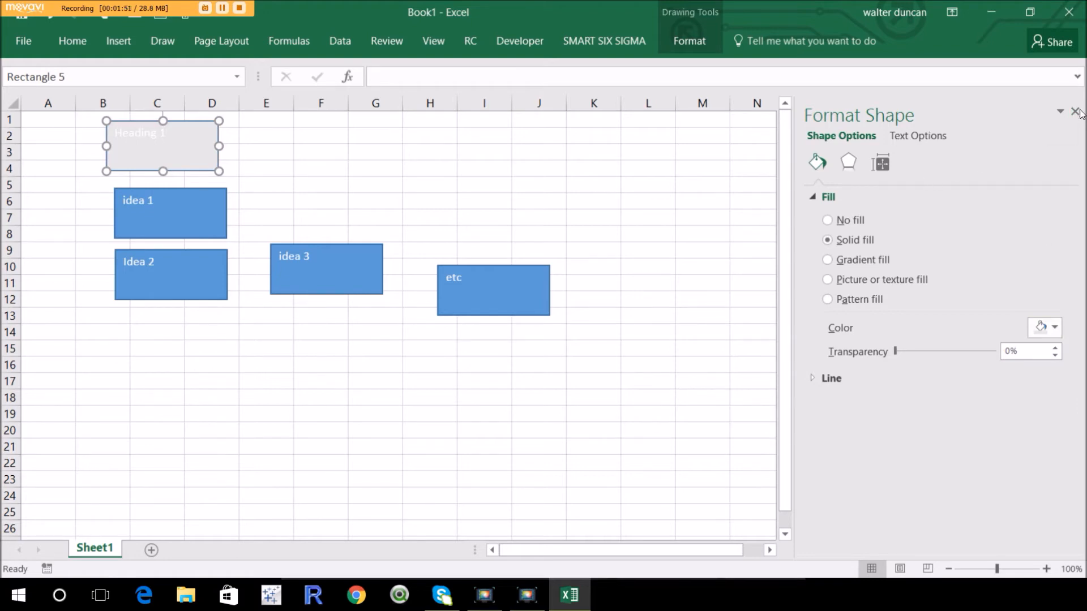
{"action": "left_click", "coordinate": [1079, 112]}
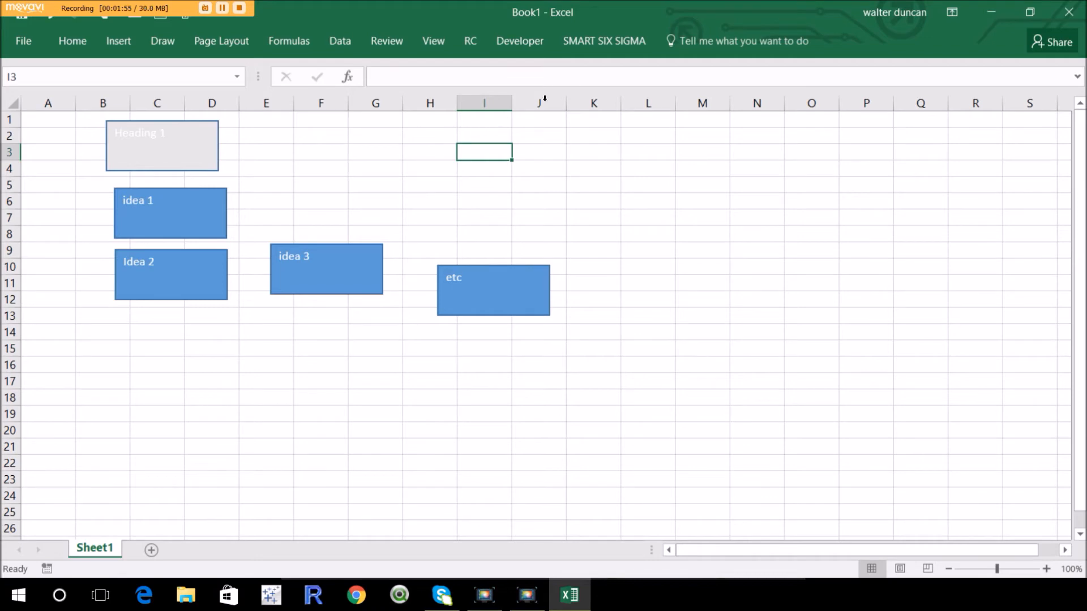
{"action": "mouse_move", "coordinate": [623, 67]}
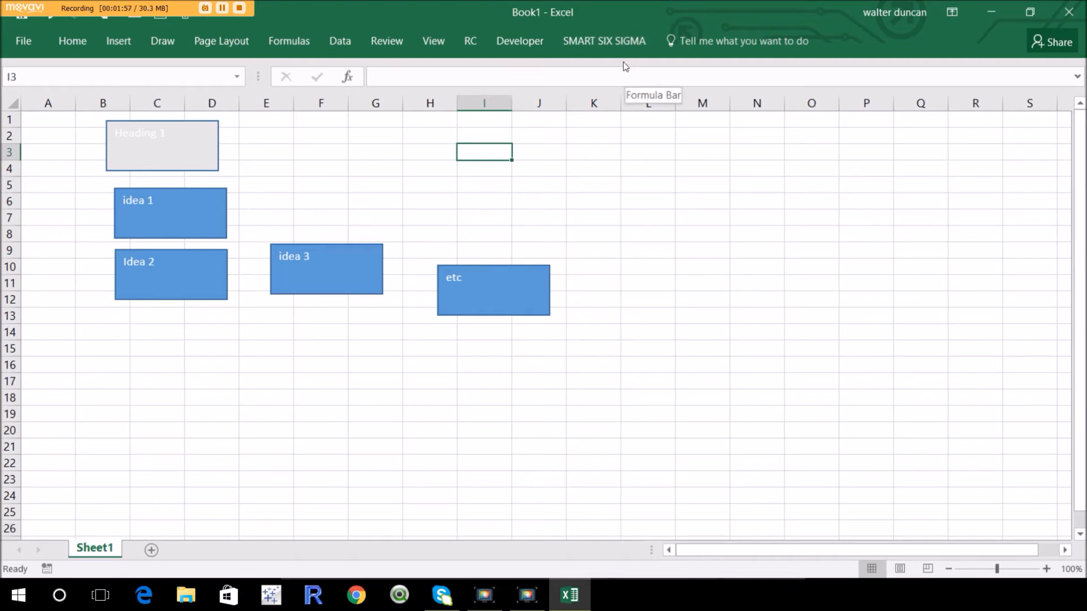
{"action": "left_click", "coordinate": [603, 40]}
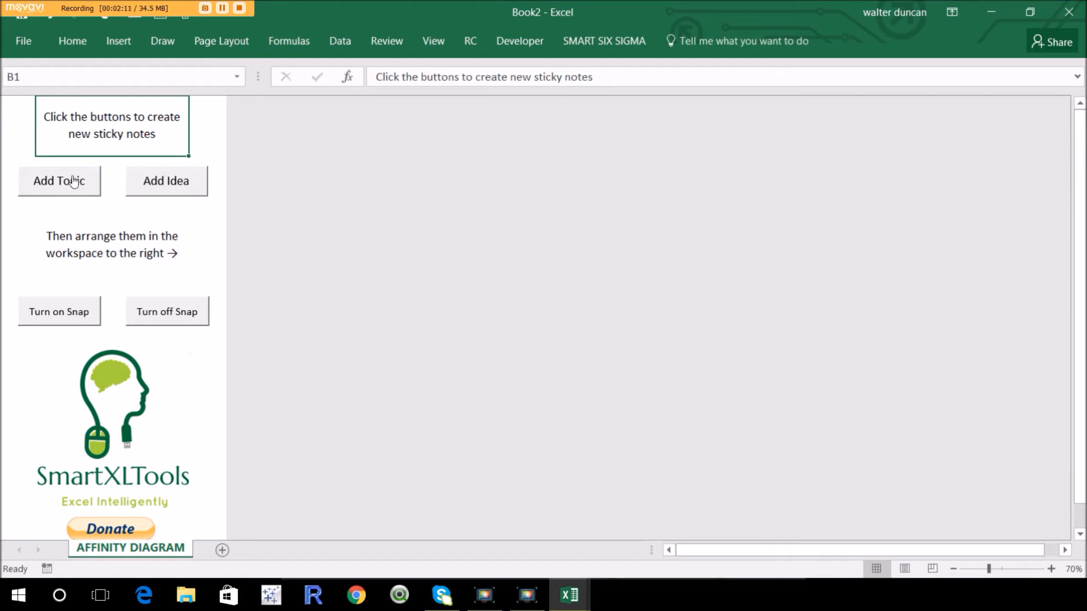
{"action": "mouse_move", "coordinate": [166, 197]}
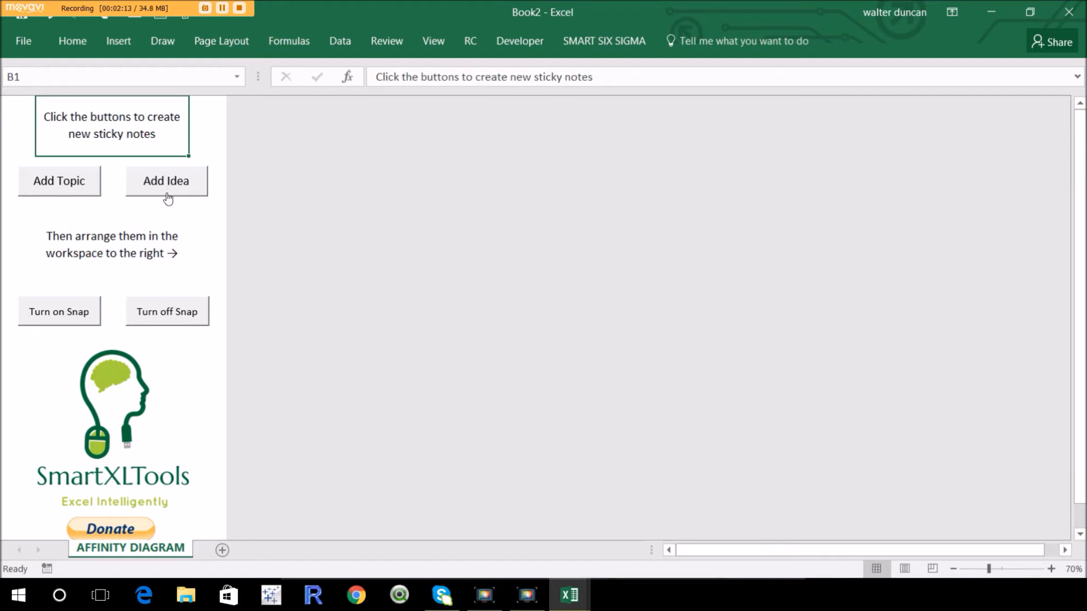
Step: Add idea sticky notes with Add Idea and label the first 'Books are hard to find'
{"action": "left_click", "coordinate": [166, 180]}
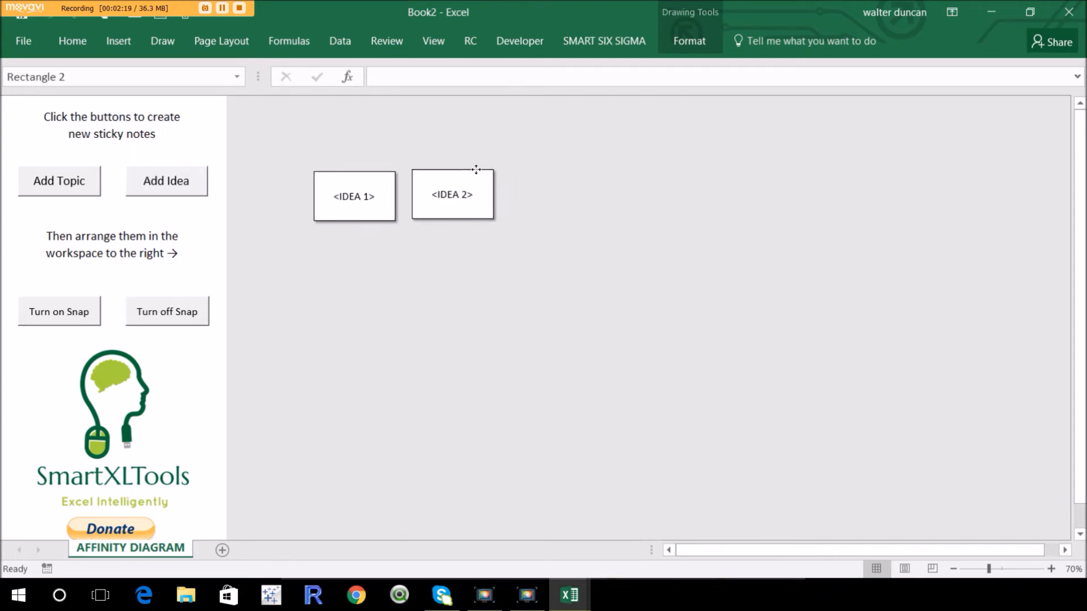
{"action": "left_click", "coordinate": [451, 193]}
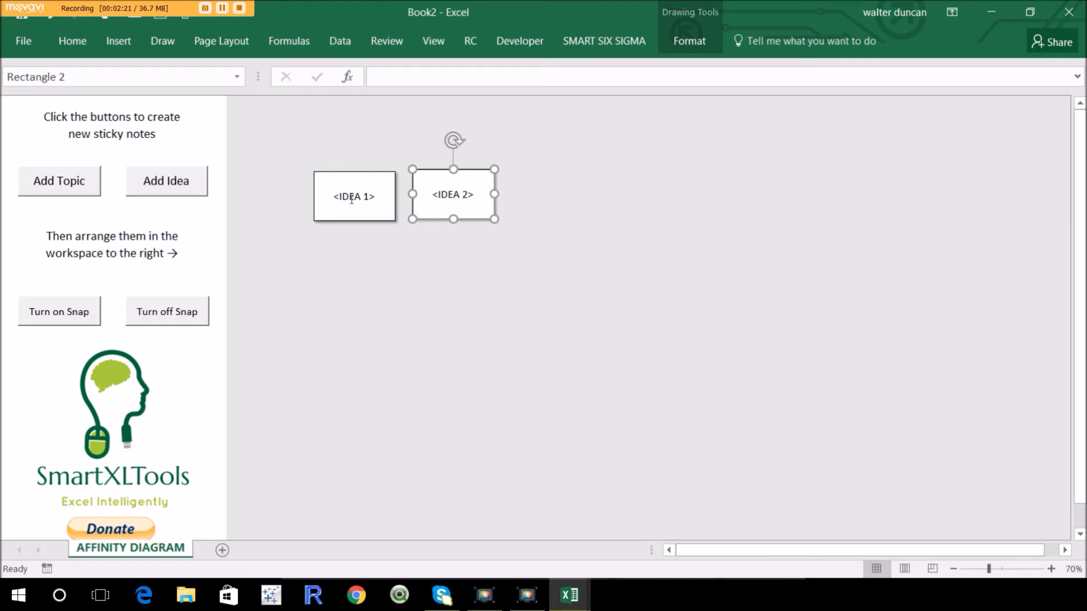
{"action": "mouse_move", "coordinate": [454, 203]}
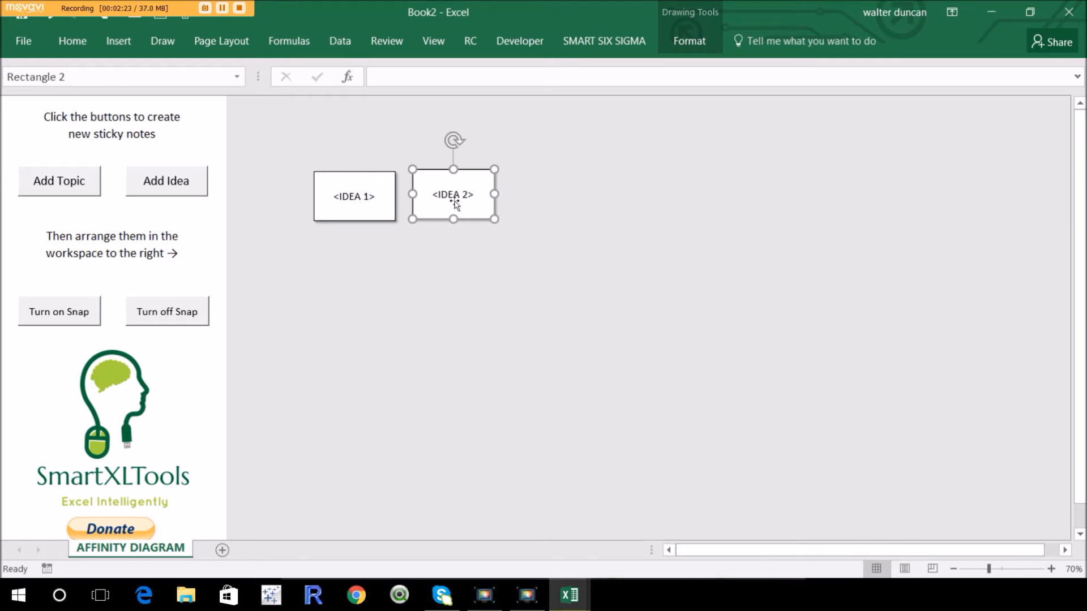
{"action": "left_click", "coordinate": [165, 181]}
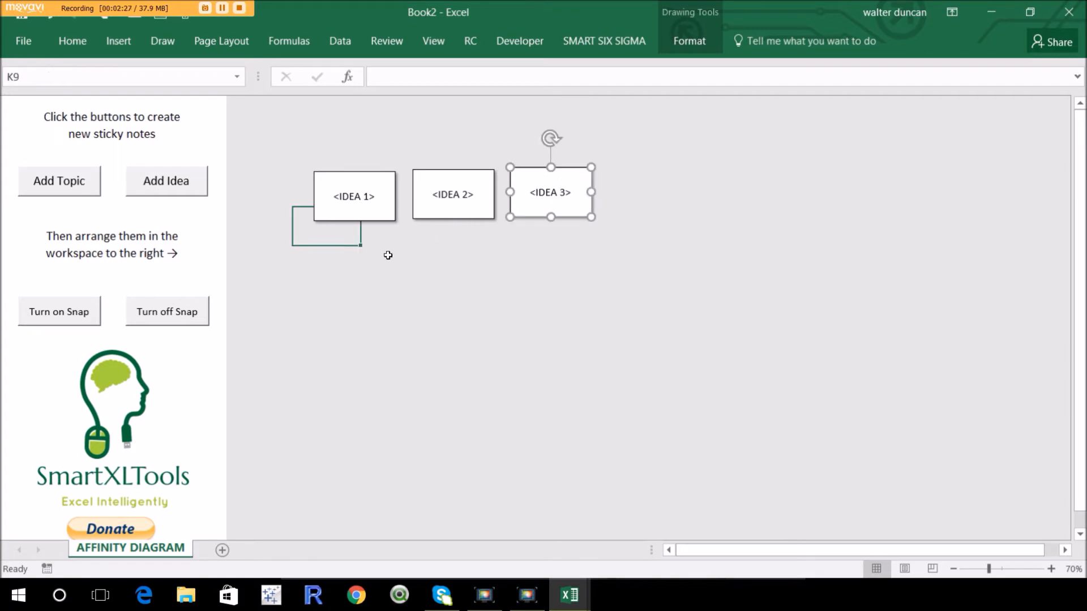
{"action": "left_click", "coordinate": [353, 196]}
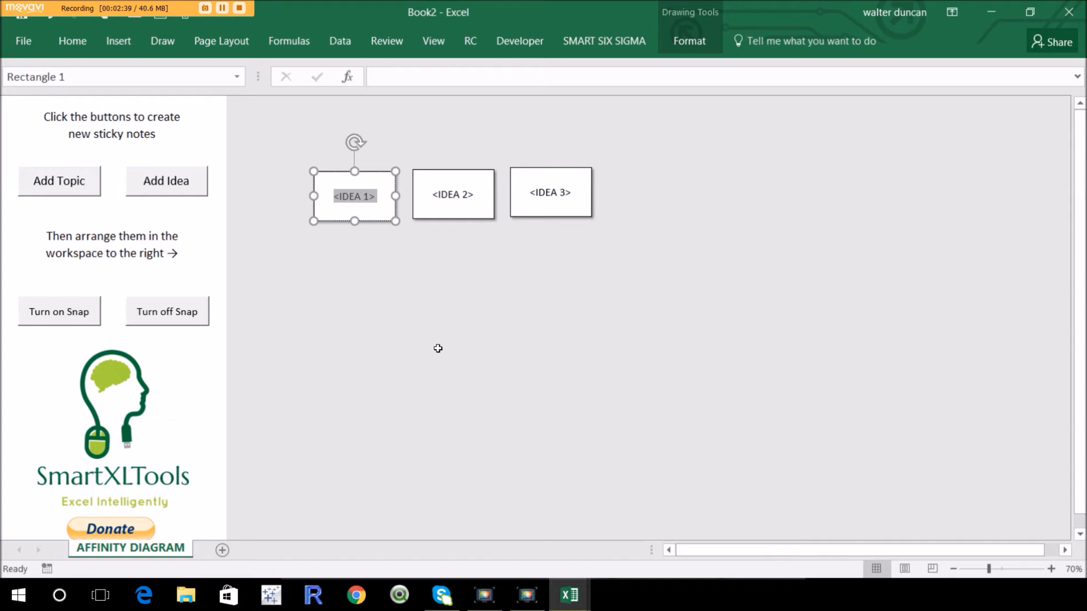
{"action": "type", "text": "Books are hard to f"}
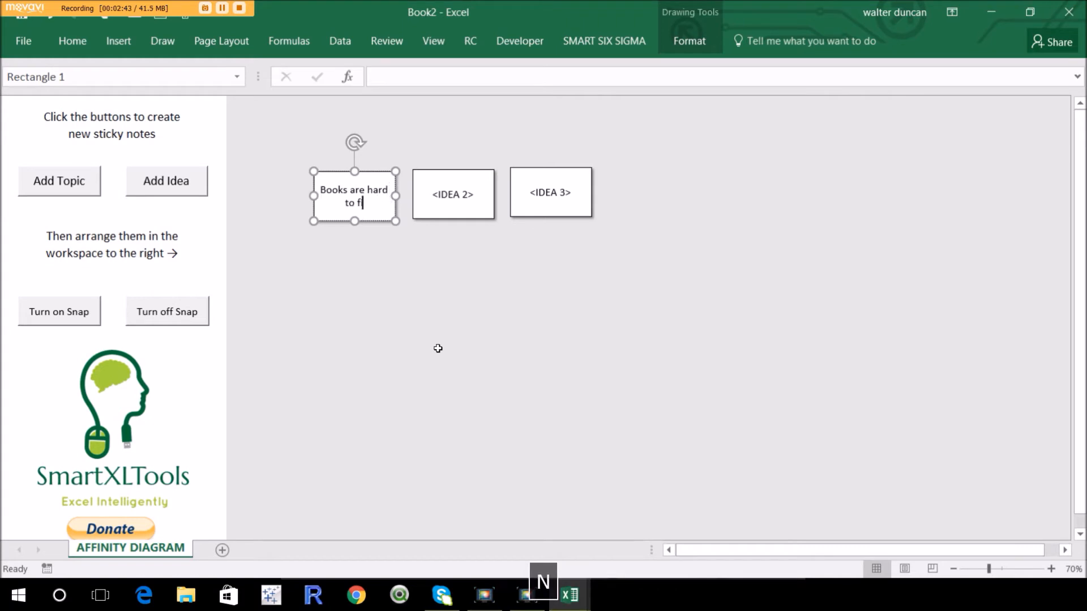
Step: Replace the second note's placeholder text with 'Dusty'
{"action": "left_click", "coordinate": [453, 194]}
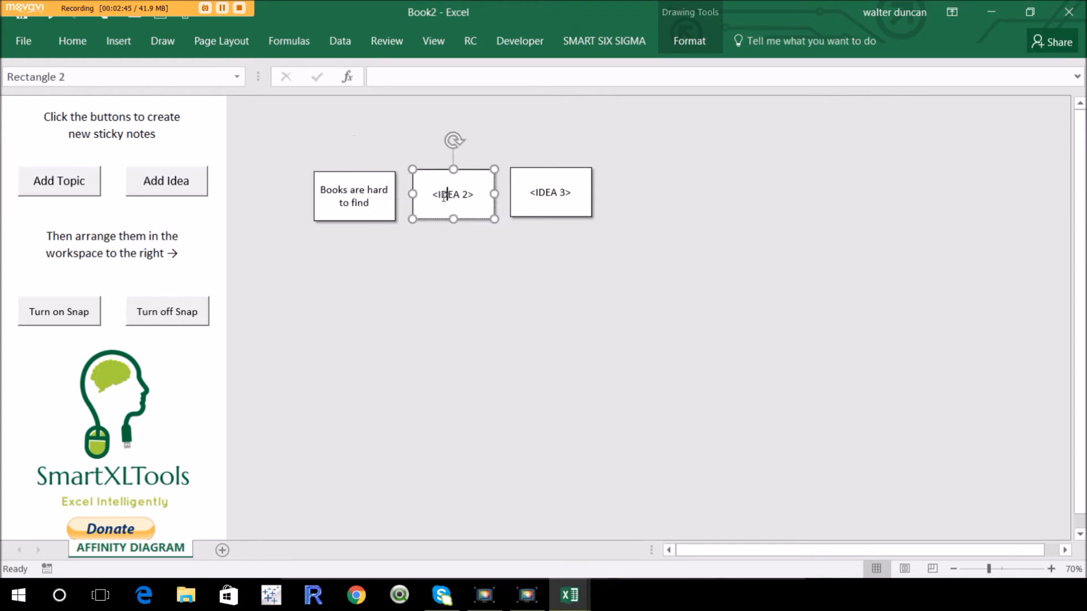
{"action": "double_click", "coordinate": [452, 193]}
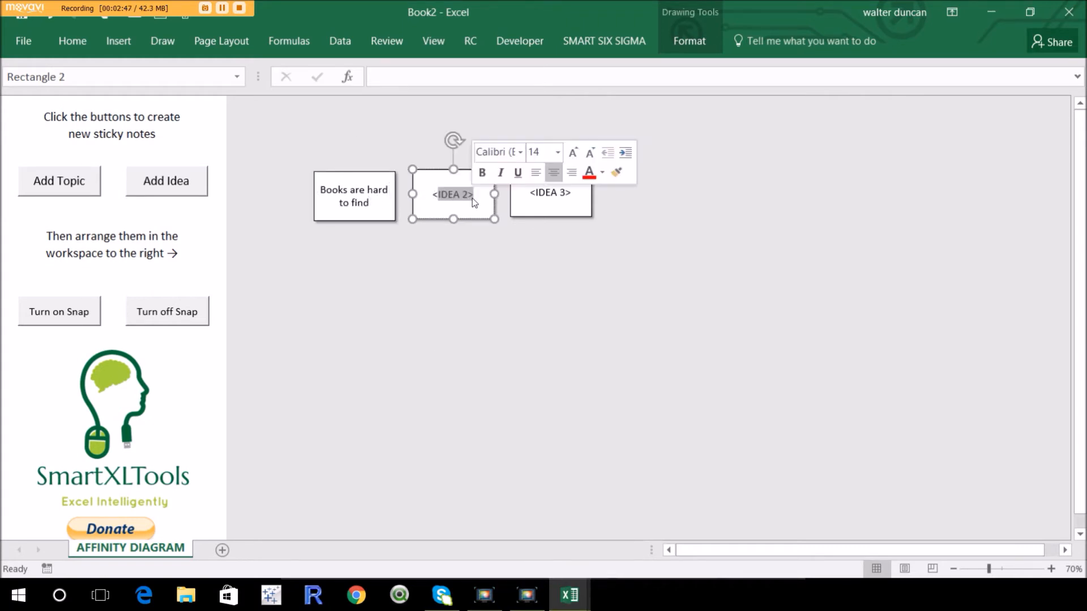
{"action": "key", "text": "delete"}
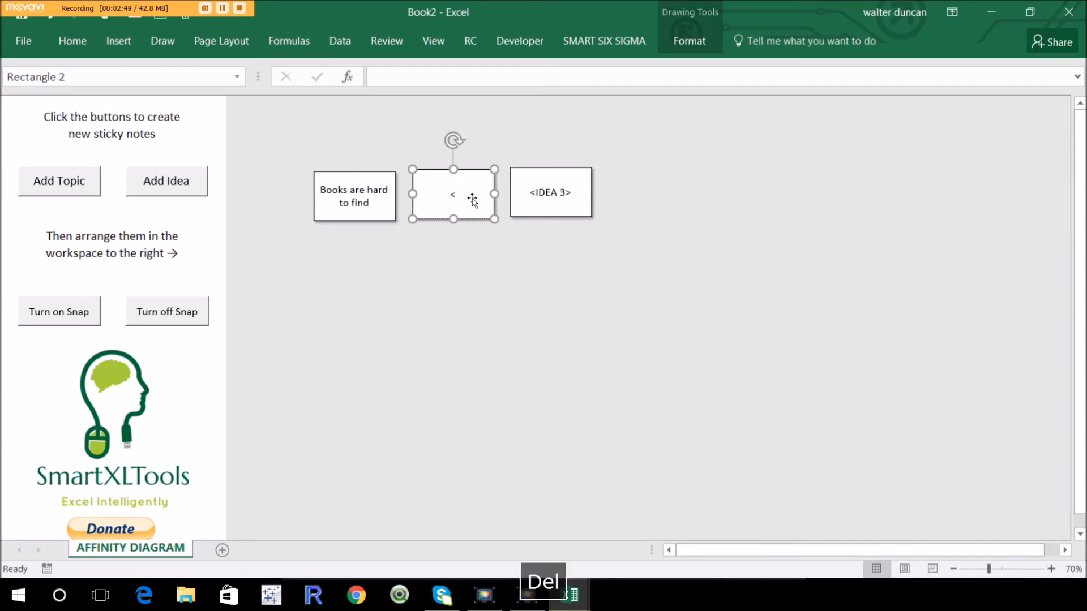
{"action": "type", "text": "Dust"}
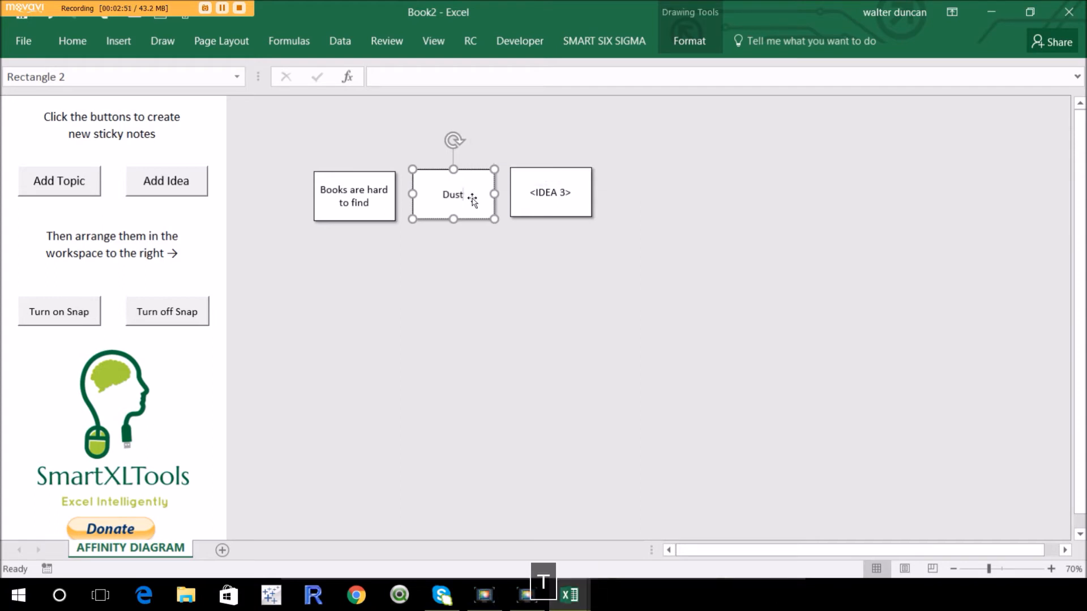
{"action": "type", "text": "y"}
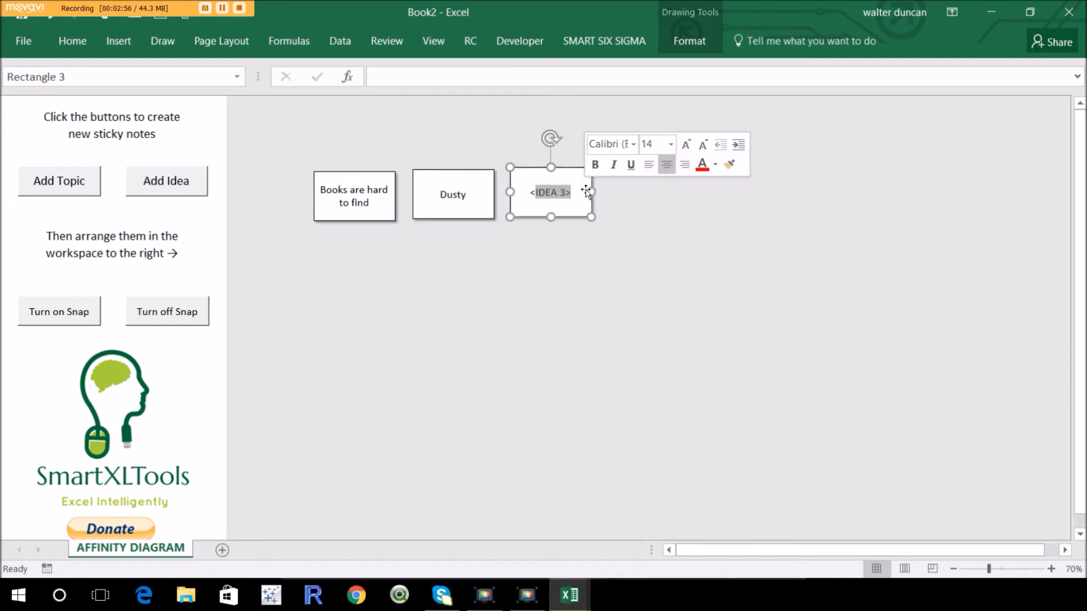
Step: Label the third note 'Falling behind the shelf' and add a fourth idea note
{"action": "key", "text": "Backspace"}
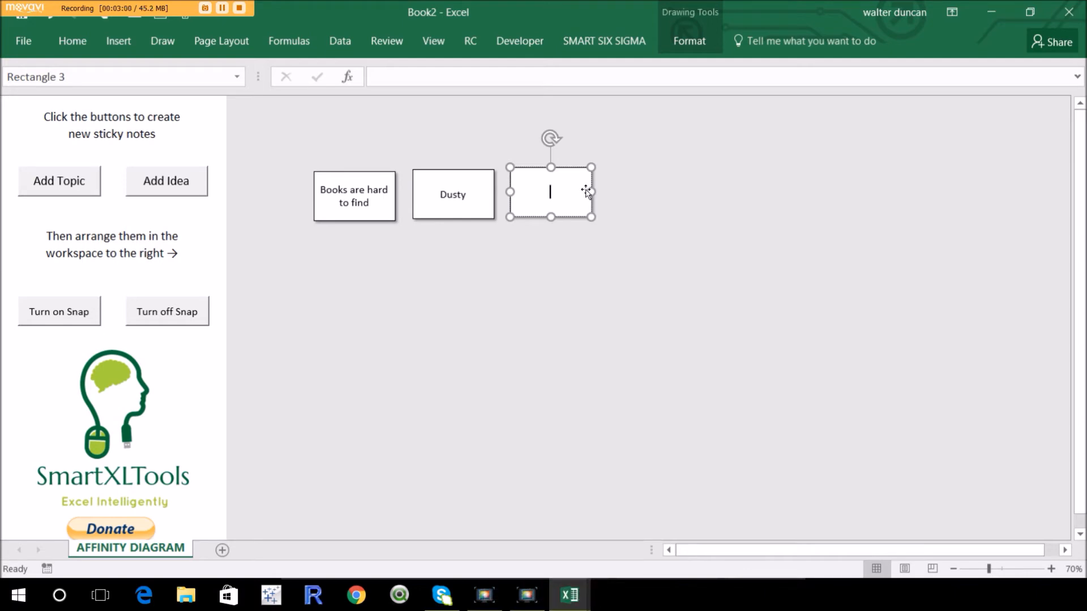
{"action": "type", "text": "Falling be"}
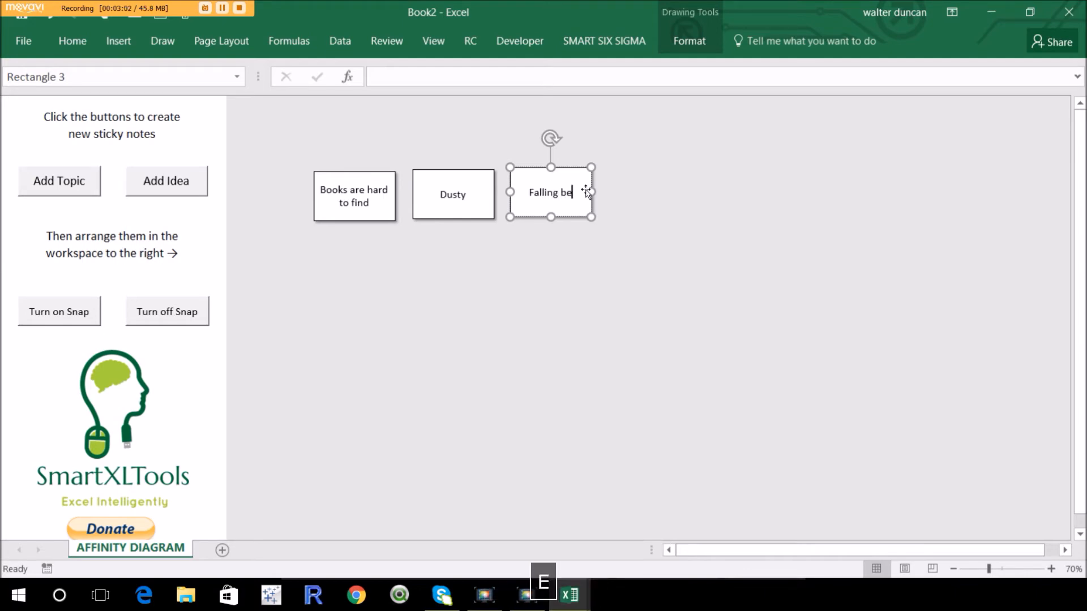
{"action": "type", "text": "hind the she"}
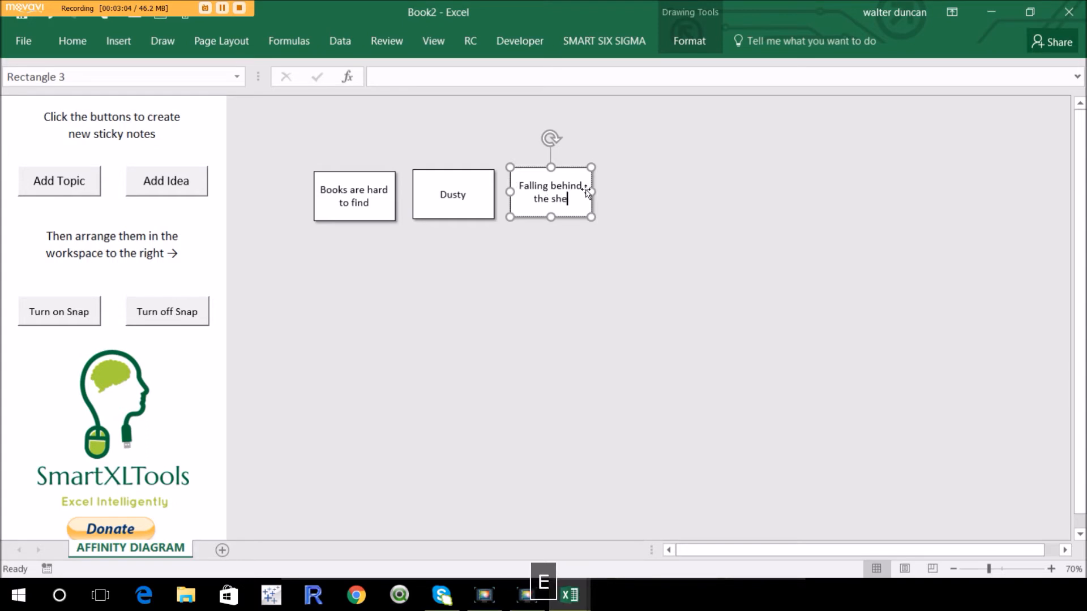
{"action": "left_click", "coordinate": [470, 280]}
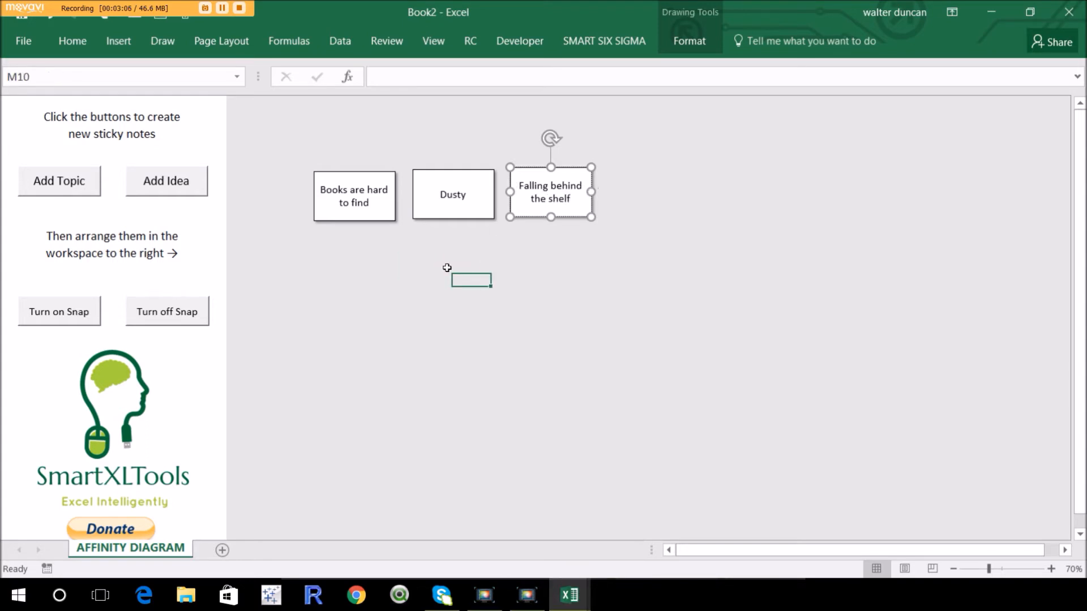
{"action": "left_click", "coordinate": [165, 181]}
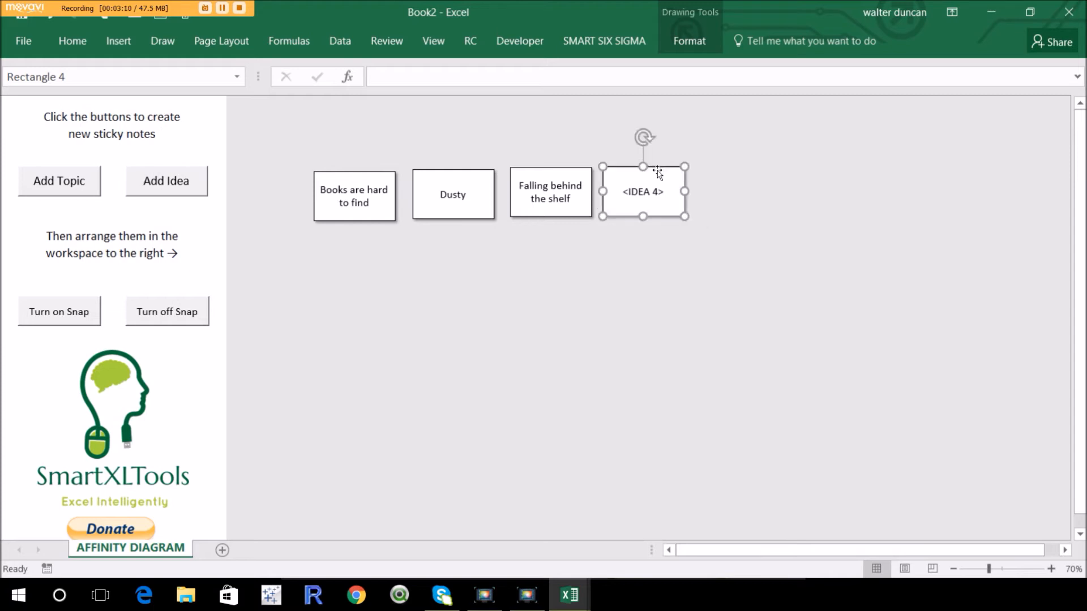
{"action": "mouse_move", "coordinate": [46, 203]}
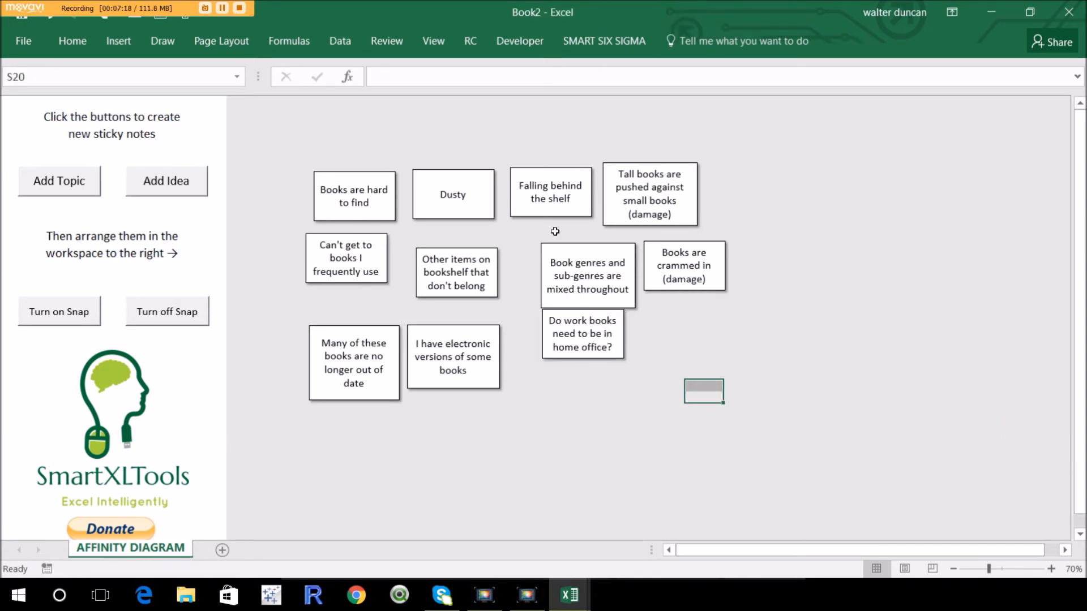
{"action": "mouse_move", "coordinate": [406, 189]}
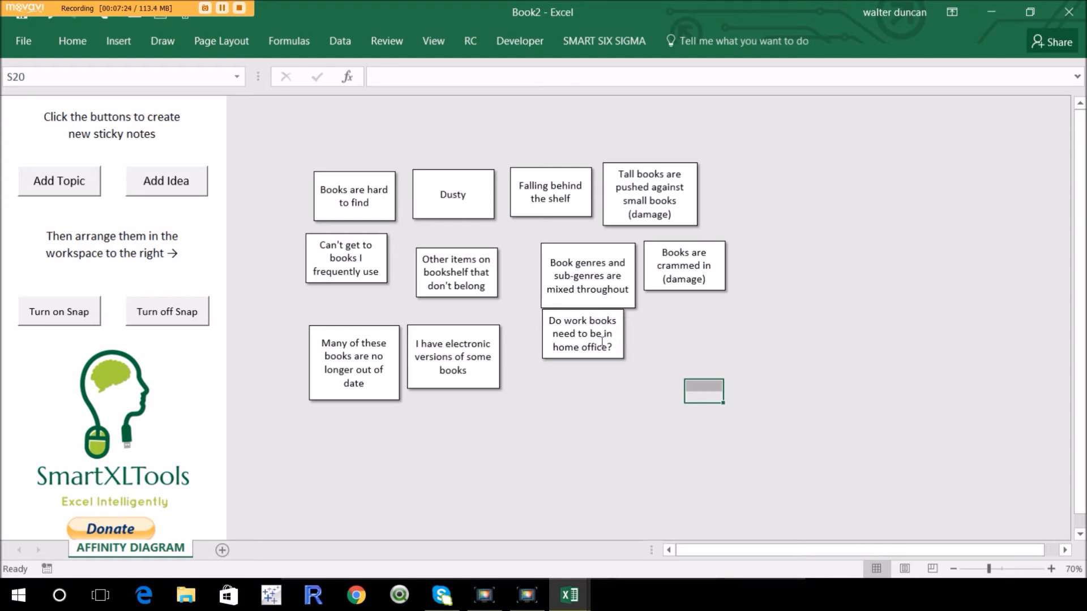
Step: Shift the 'Books are hard to find' sticky note slightly to the left
{"action": "left_click", "coordinate": [551, 408]}
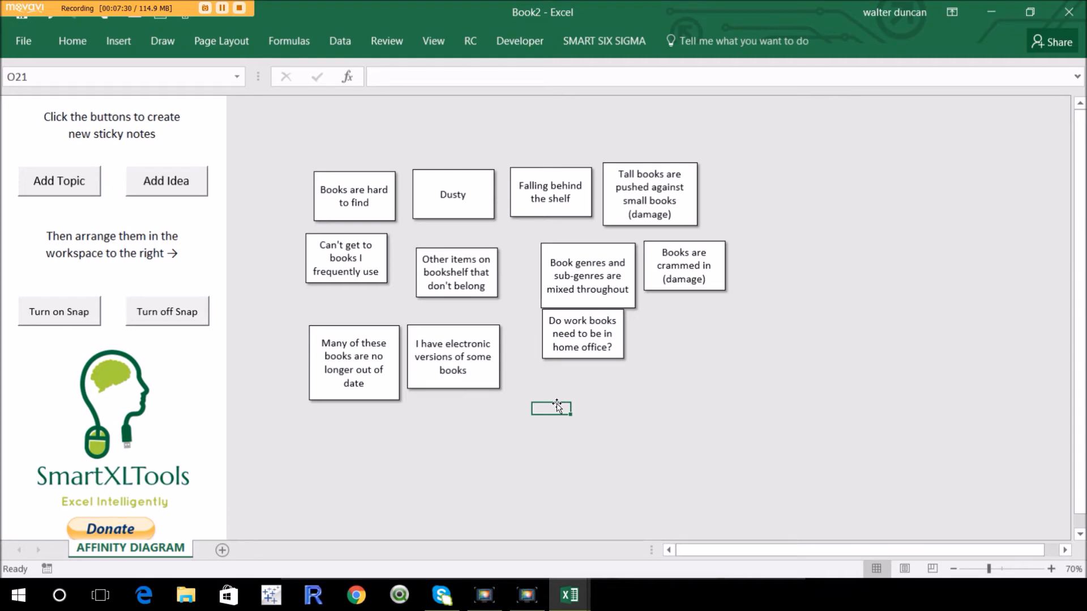
{"action": "mouse_move", "coordinate": [289, 184]}
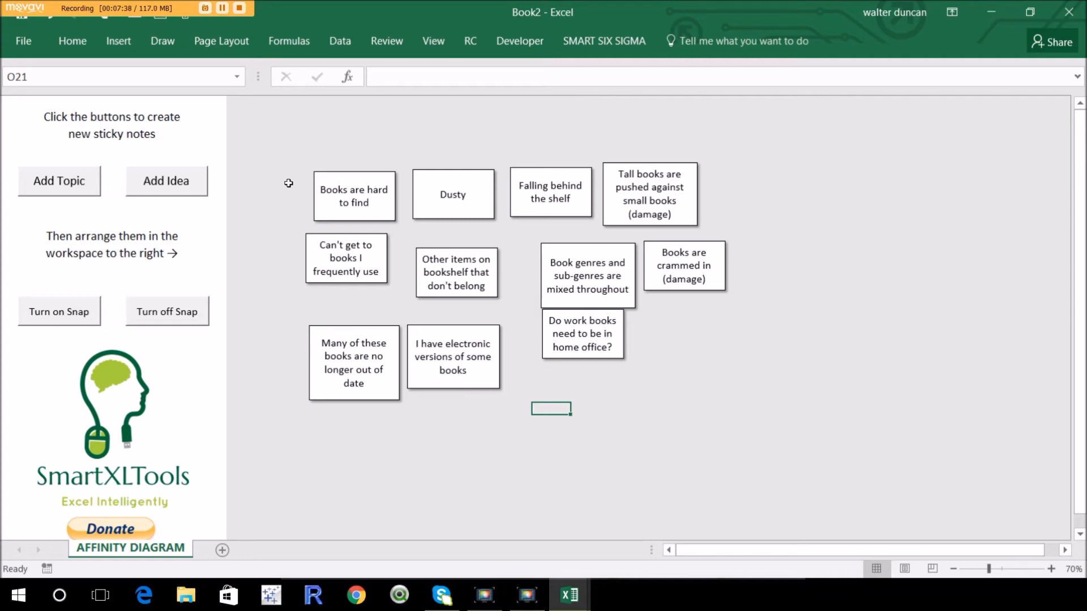
{"action": "mouse_move", "coordinate": [330, 180]}
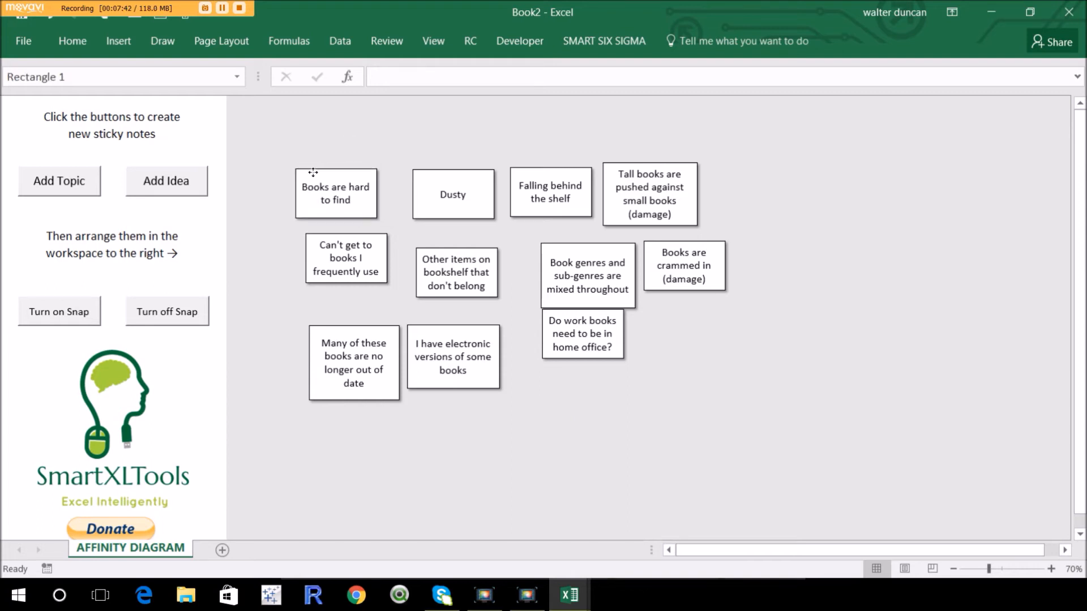
Step: Gather organization notes at left and move 'Many of these books' and electronic-versions notes to bottom centre
{"action": "left_click", "coordinate": [336, 192]}
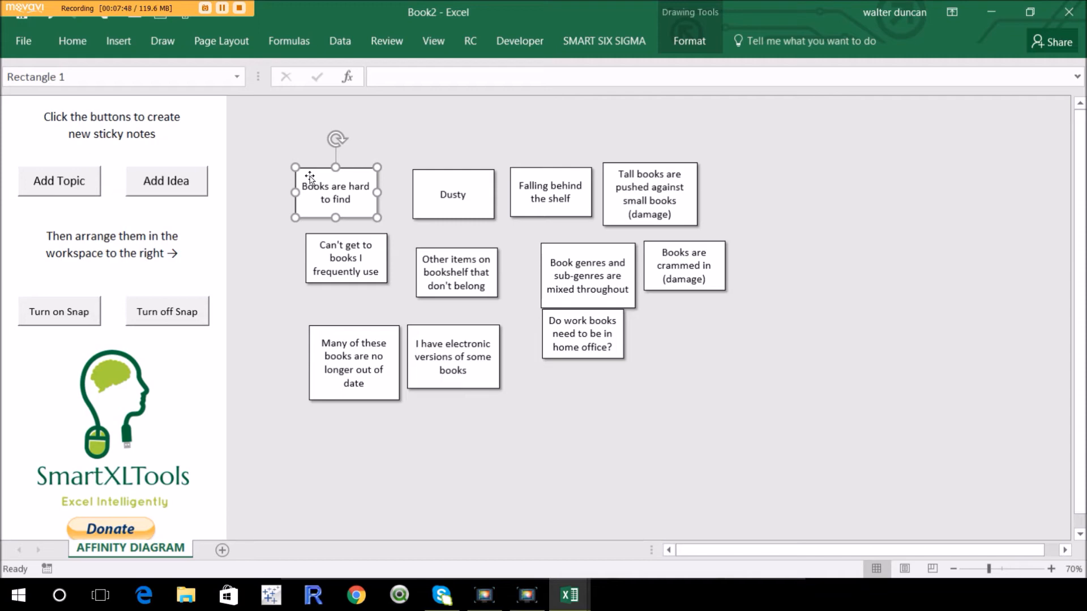
{"action": "mouse_move", "coordinate": [308, 181]}
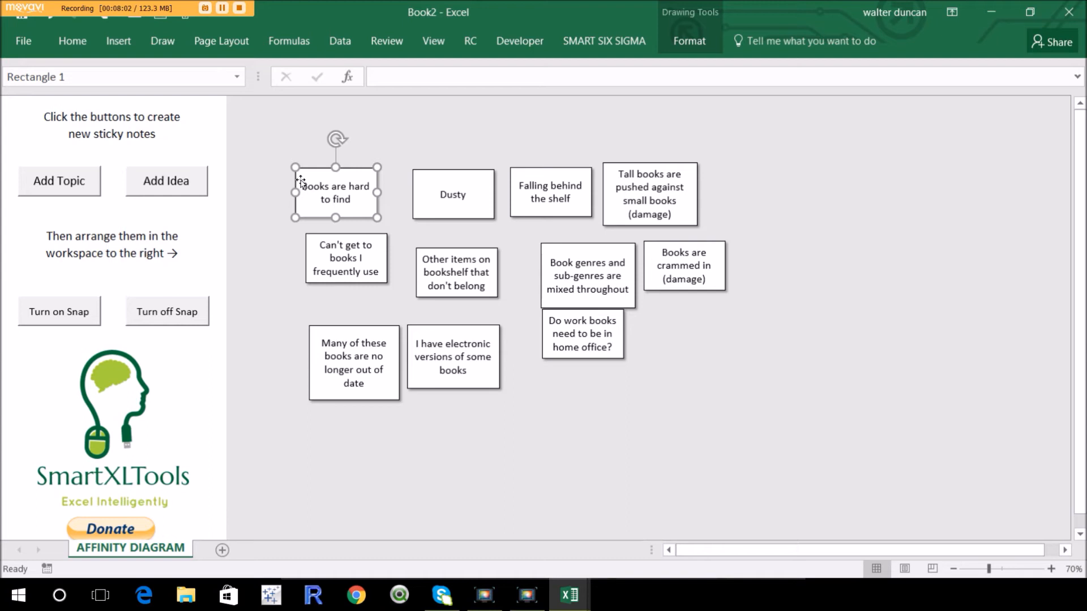
{"action": "mouse_move", "coordinate": [357, 171]}
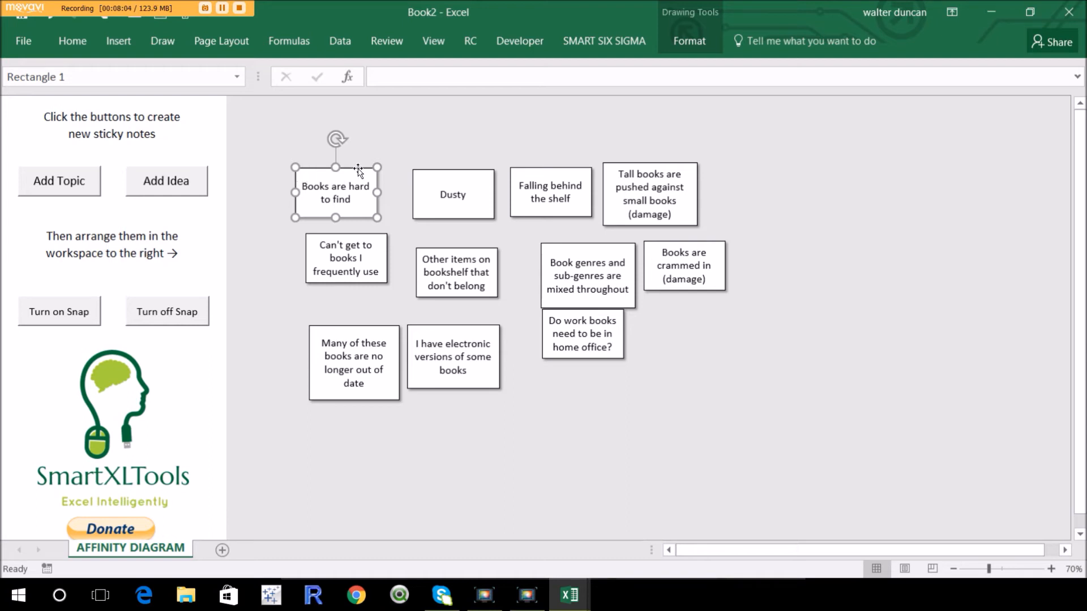
{"action": "mouse_move", "coordinate": [359, 172]}
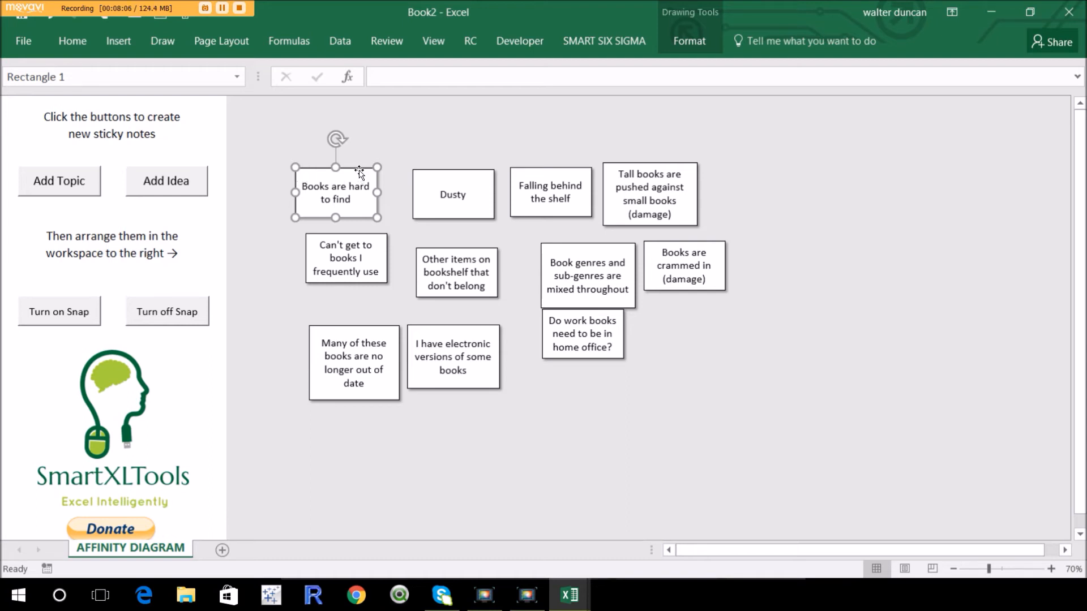
{"action": "mouse_move", "coordinate": [353, 170]}
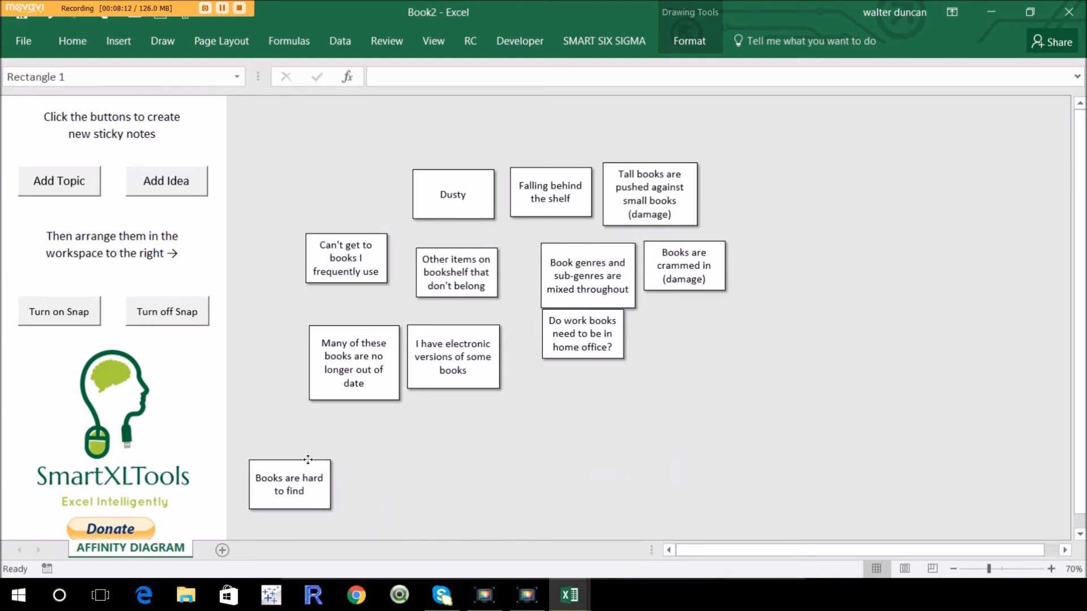
{"action": "left_click", "coordinate": [289, 484]}
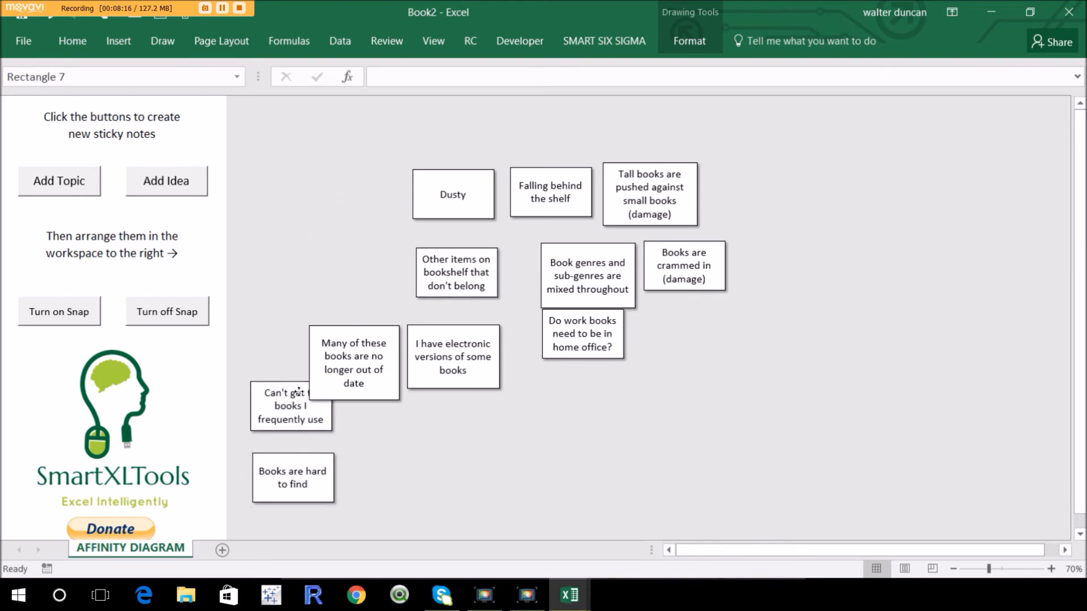
{"action": "left_click", "coordinate": [291, 415]}
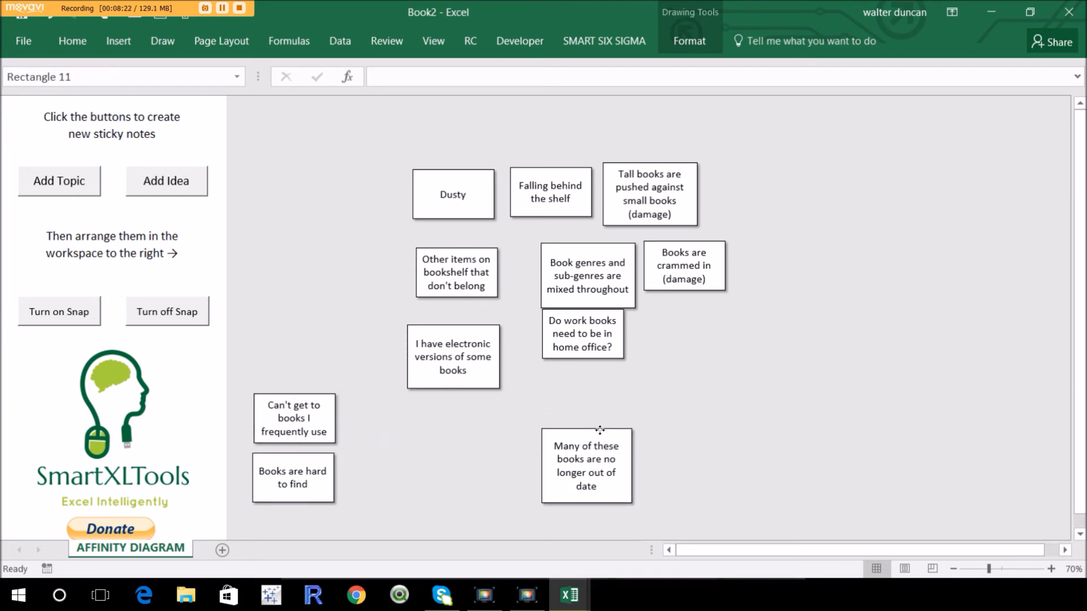
{"action": "left_click", "coordinate": [585, 465]}
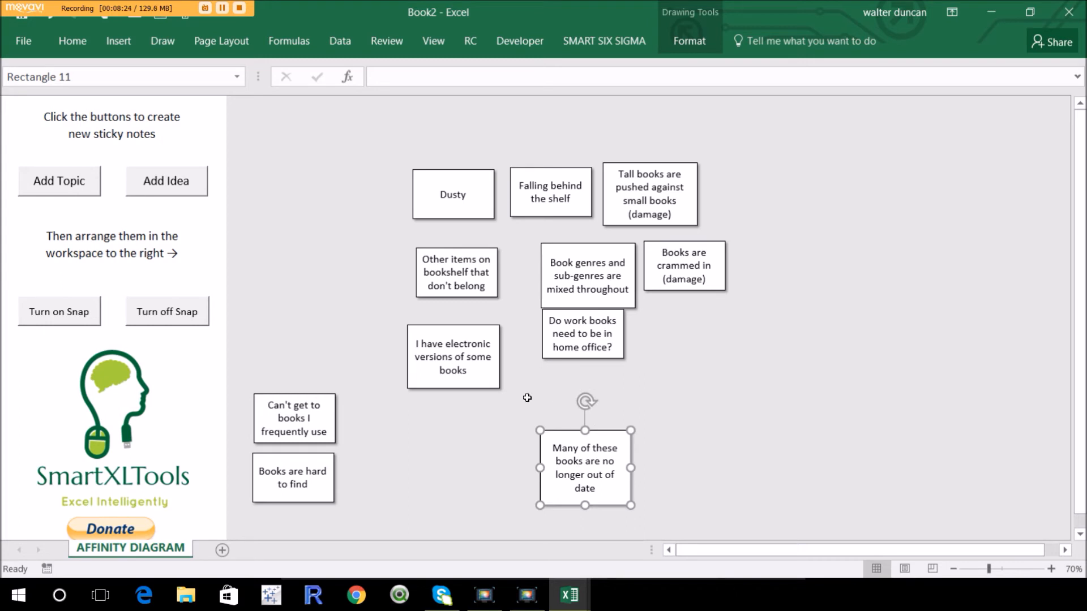
{"action": "mouse_move", "coordinate": [455, 394]}
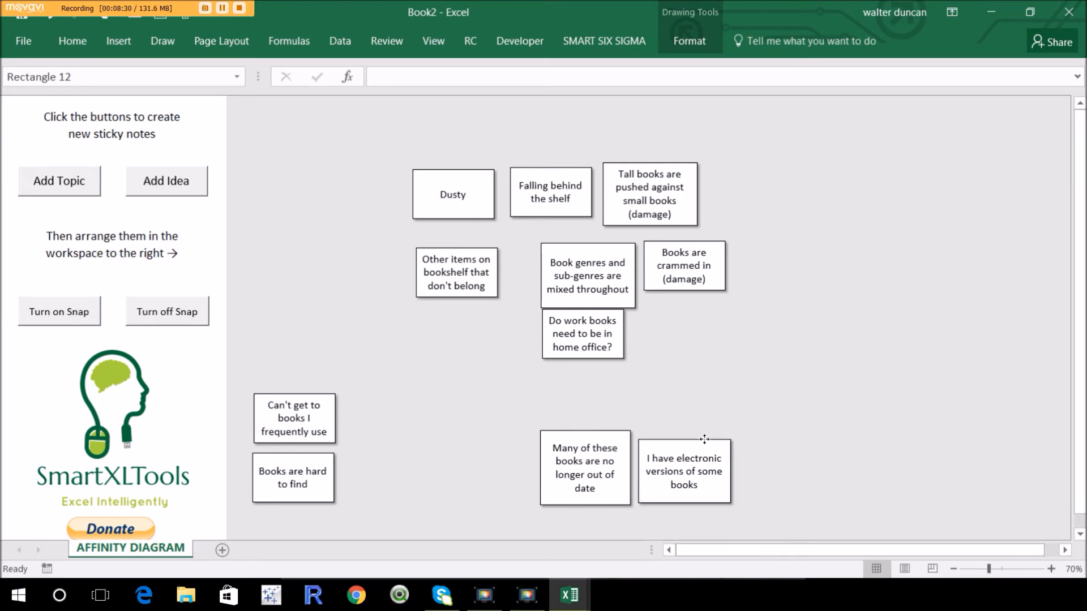
{"action": "left_click", "coordinate": [682, 470]}
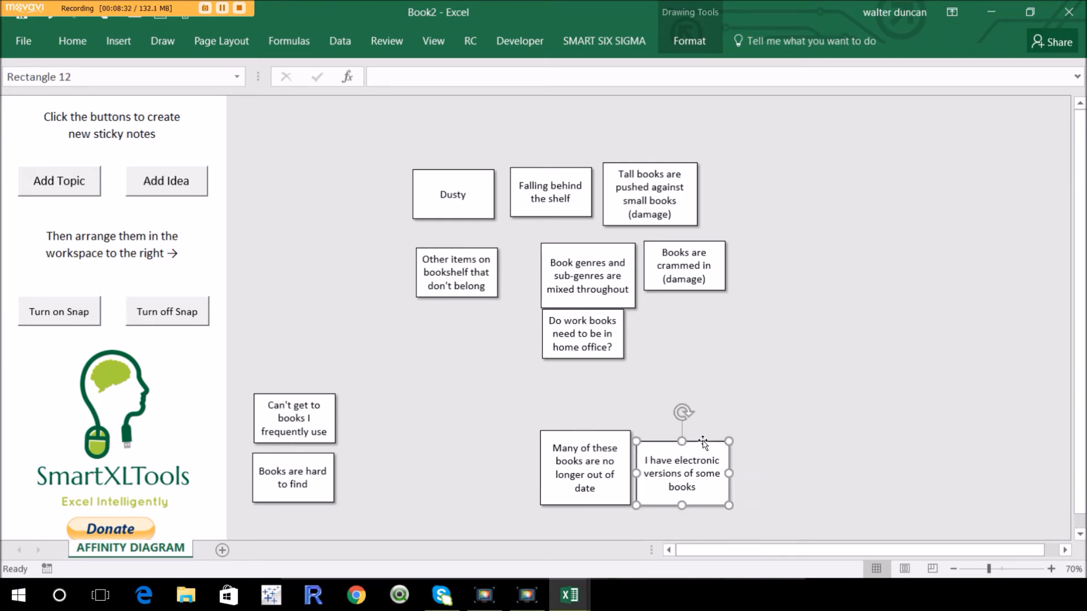
{"action": "mouse_move", "coordinate": [614, 371]}
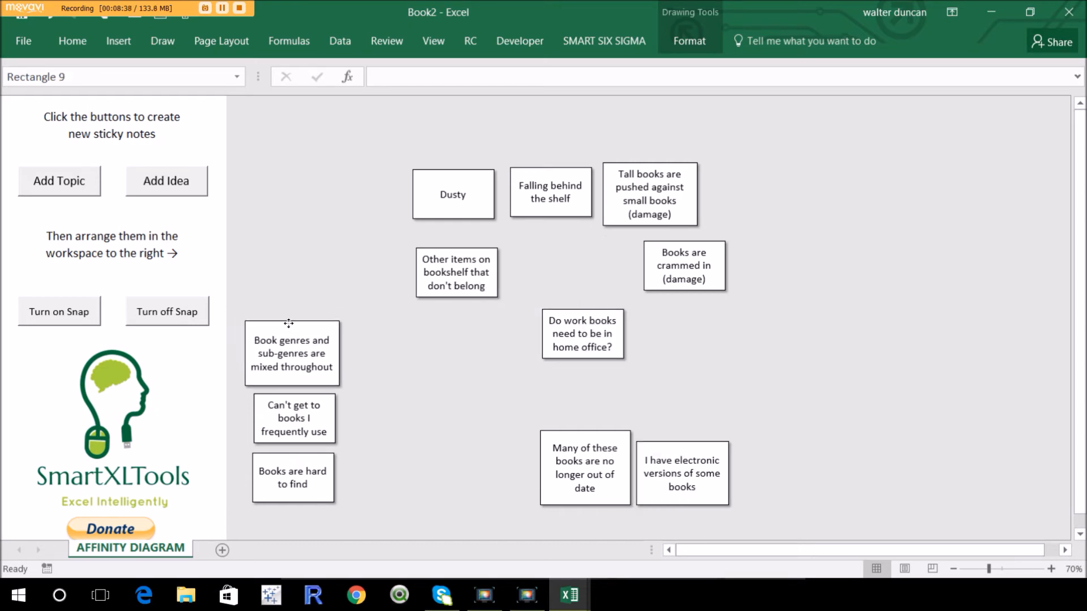
{"action": "left_click", "coordinate": [291, 353]}
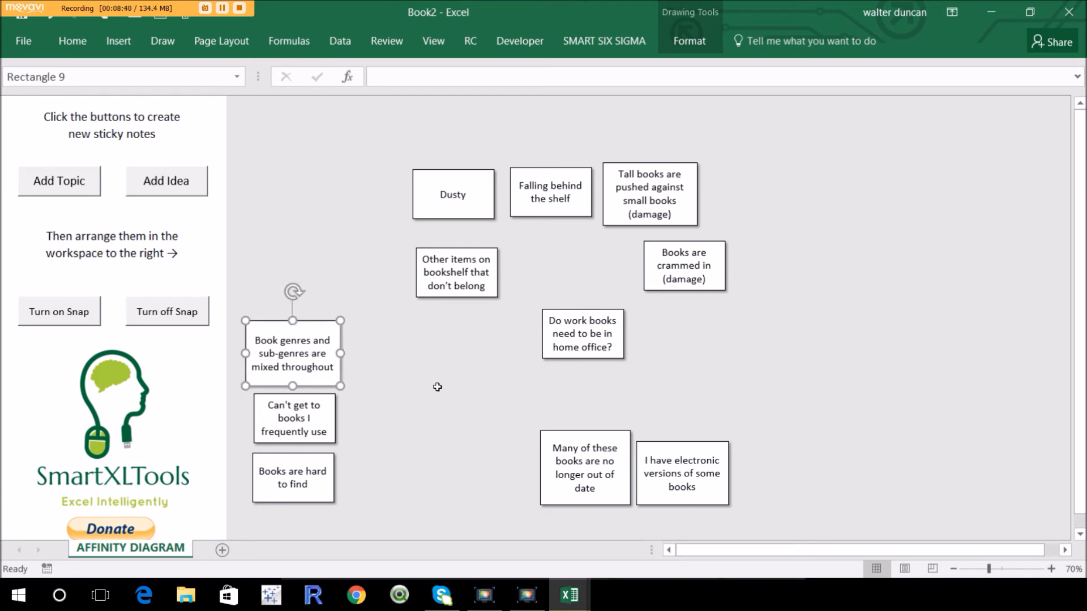
{"action": "mouse_move", "coordinate": [477, 253]}
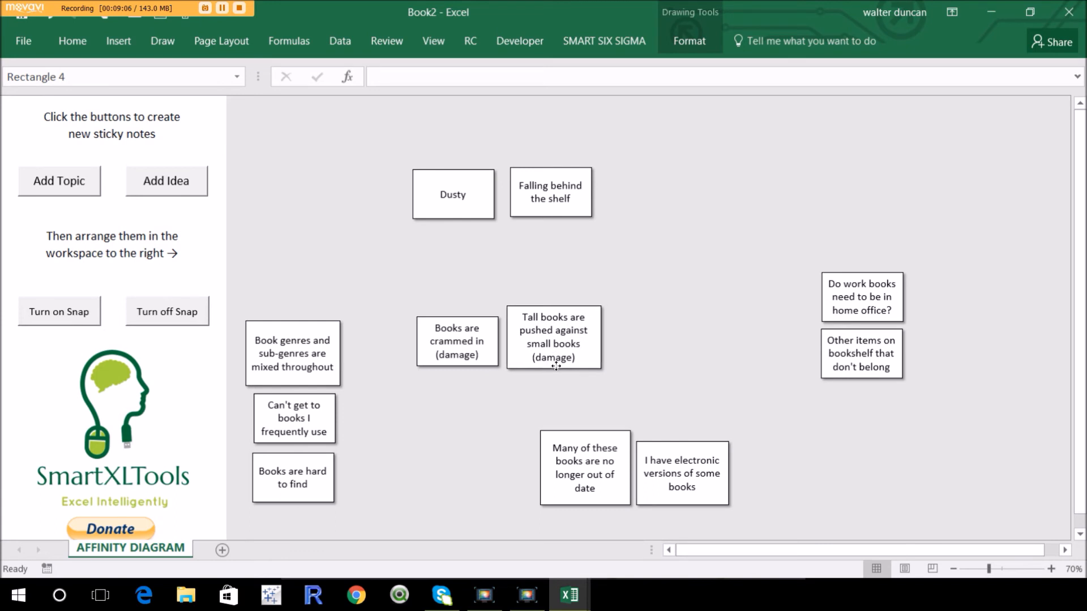
Step: Cluster the damage notes, including Dusty and Falling behind the shelf, in the middle
{"action": "left_click", "coordinate": [552, 337]}
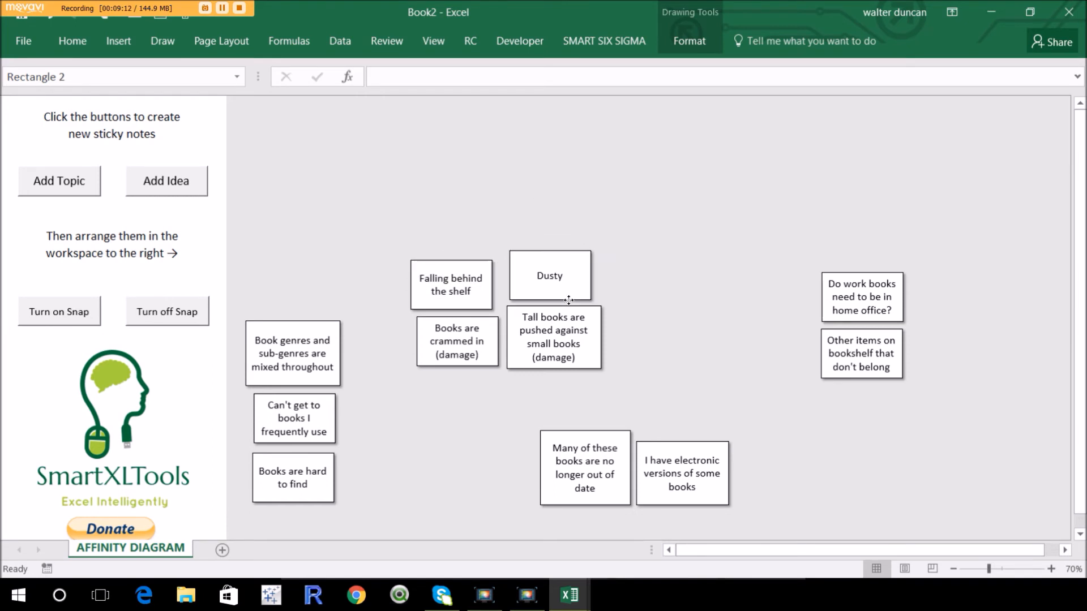
{"action": "left_click", "coordinate": [548, 275]}
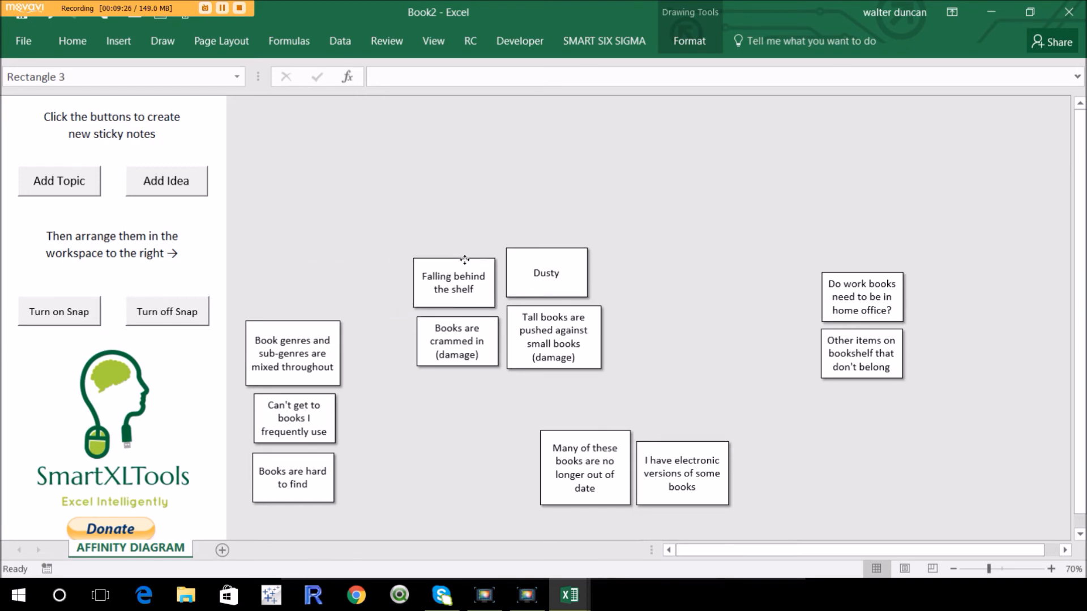
{"action": "left_click", "coordinate": [453, 281]}
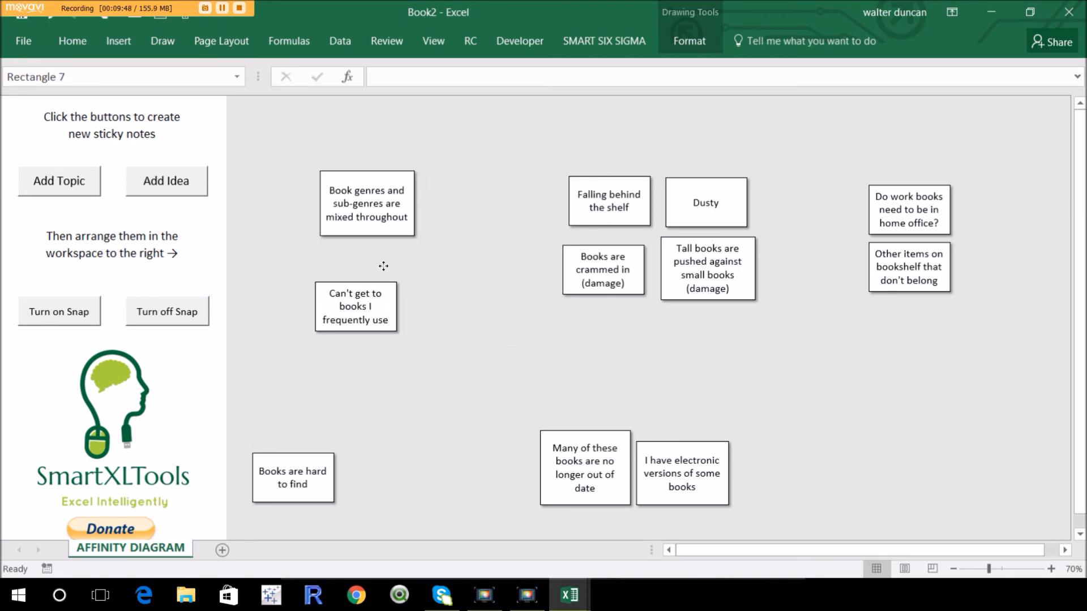
Step: Stack 'Books are hard to find' under the other organization notes and add a topic header note
{"action": "left_click", "coordinate": [292, 478]}
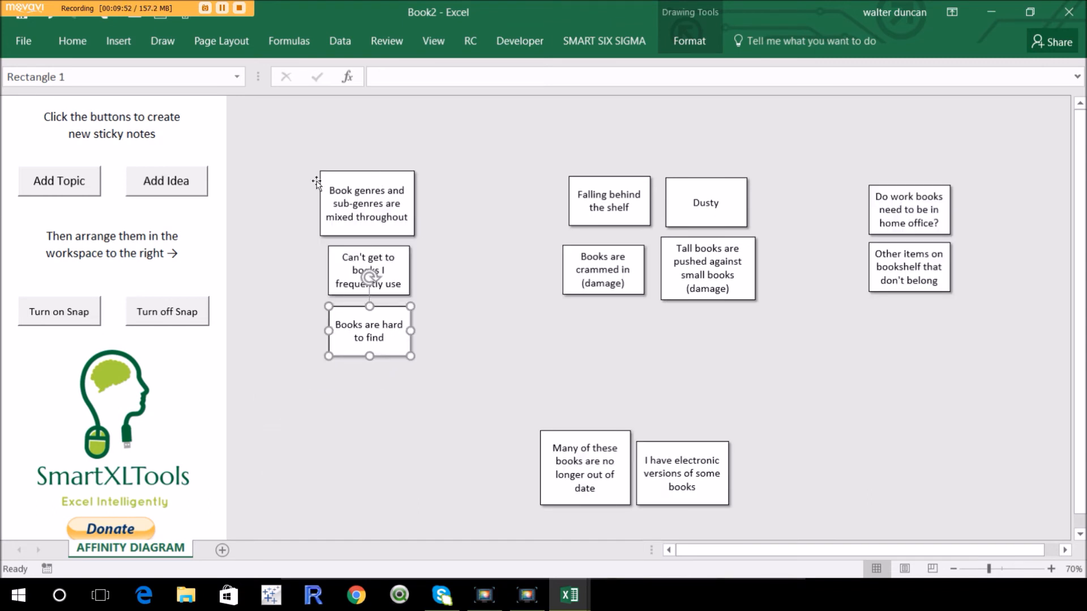
{"action": "left_click", "coordinate": [360, 396]}
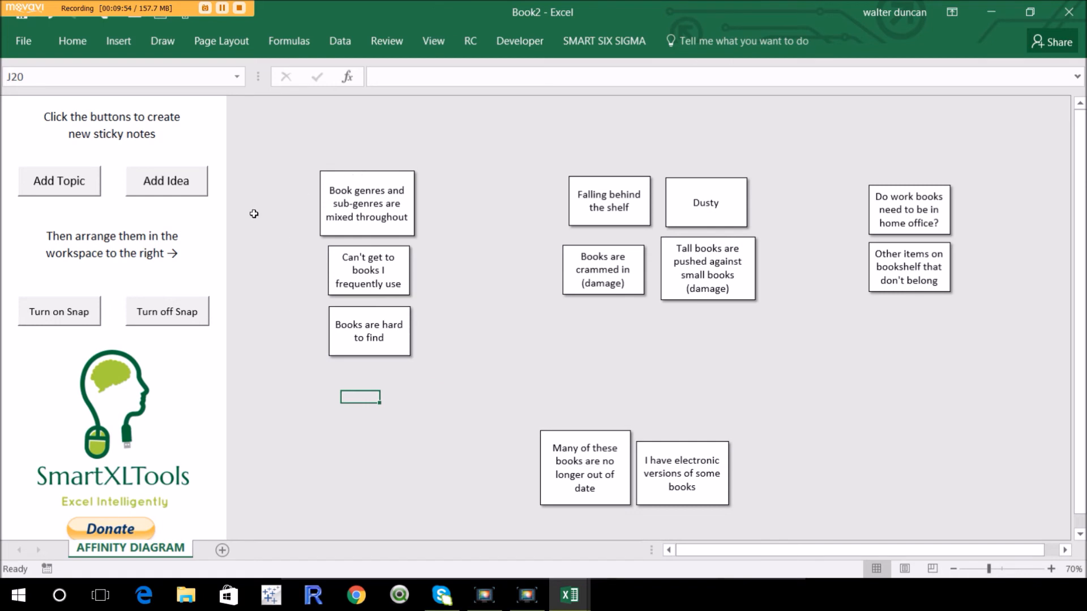
{"action": "left_click", "coordinate": [58, 181]}
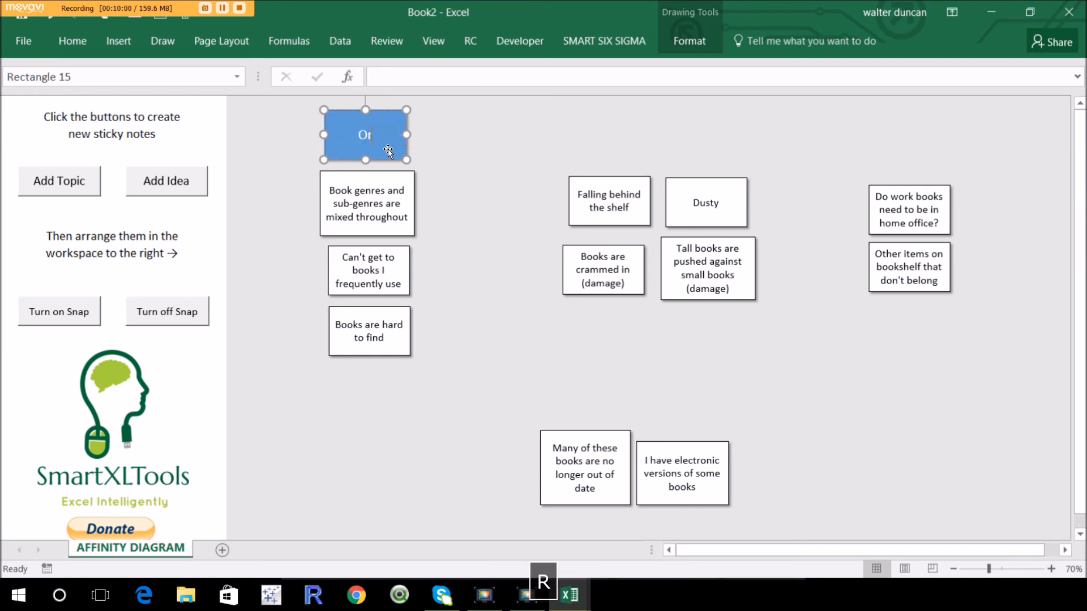
Step: Title the header Organization, add a Damage topic header, and add a third topic header
{"action": "type", "text": "Organization"}
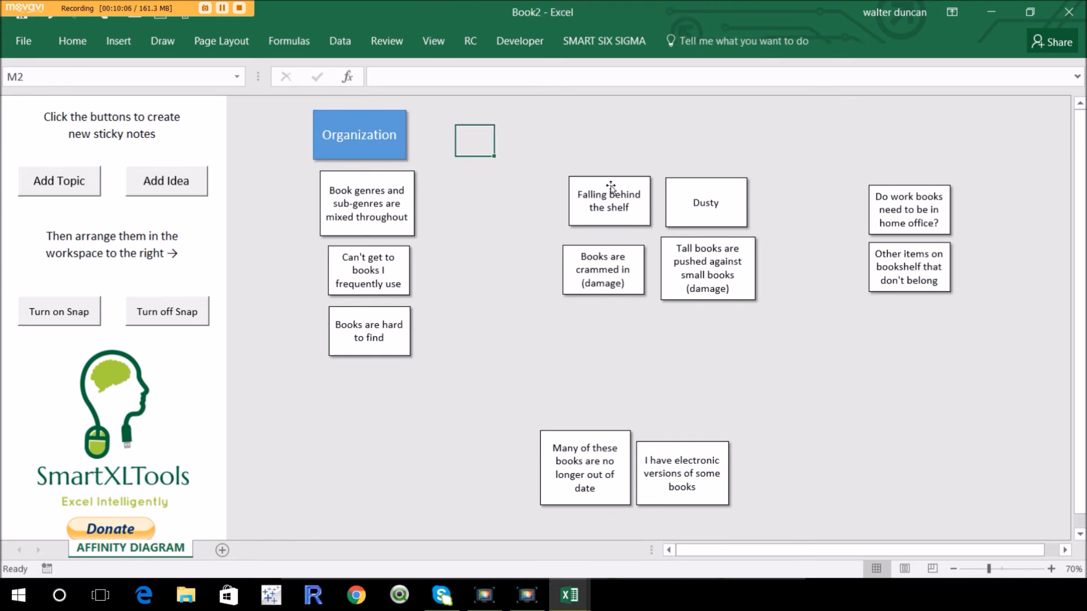
{"action": "left_click", "coordinate": [57, 181]}
{"action": "type", "text": "Da"}
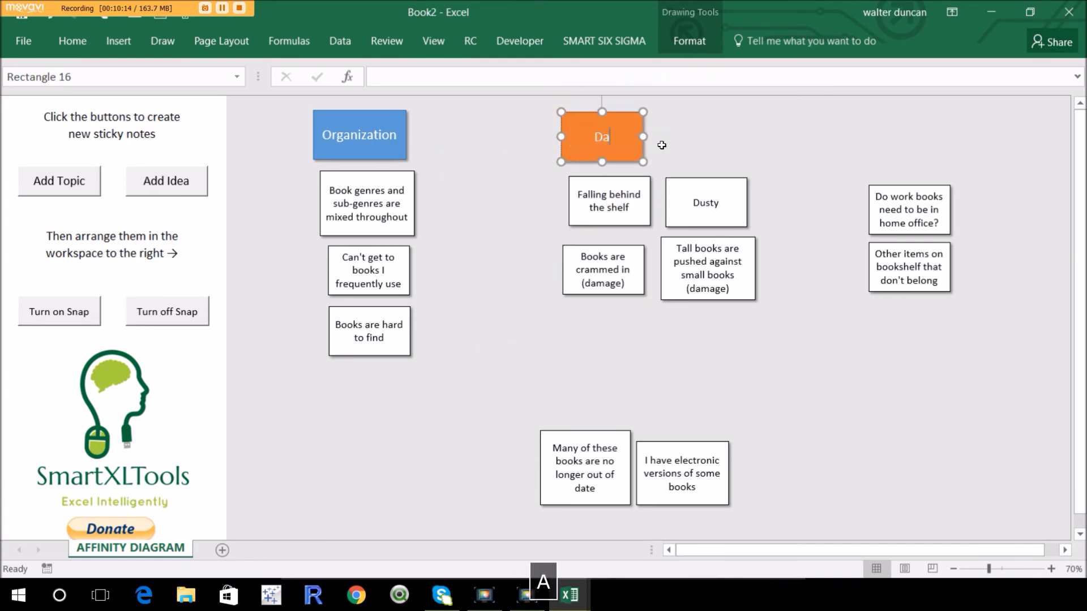
{"action": "type", "text": "mage"}
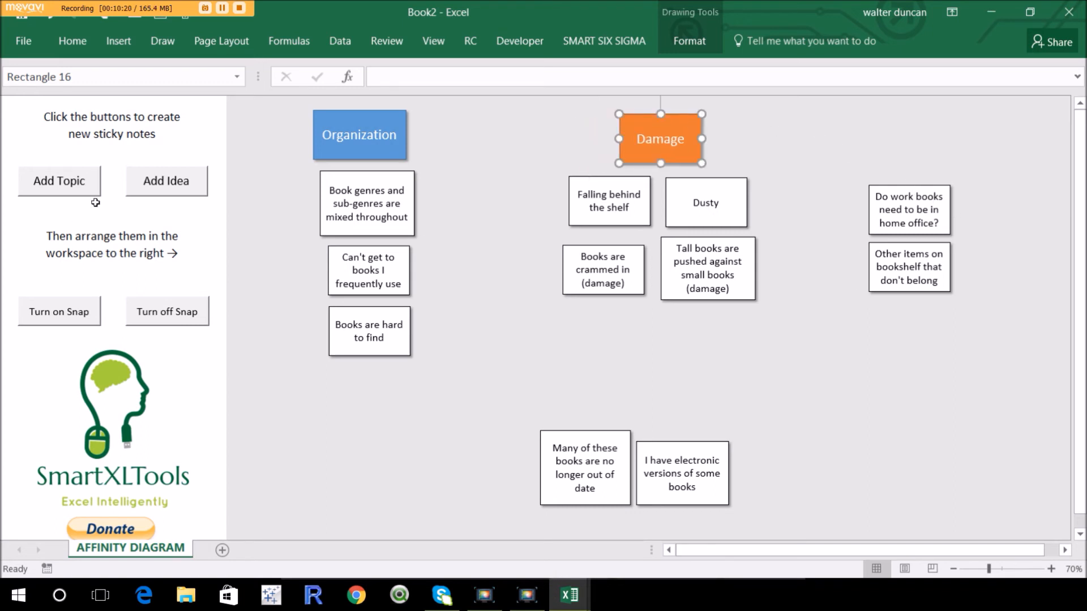
{"action": "left_click", "coordinate": [59, 181]}
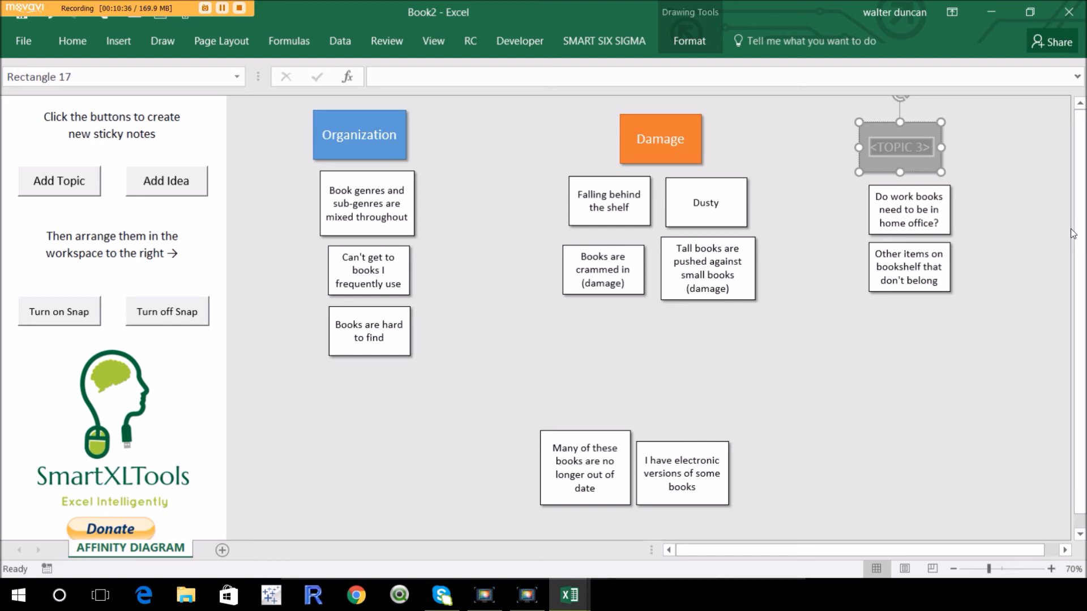
Step: Move 'Many of these books' into the right column and retitle the grey header 'Do they Belong?'
{"action": "left_click", "coordinate": [588, 397]}
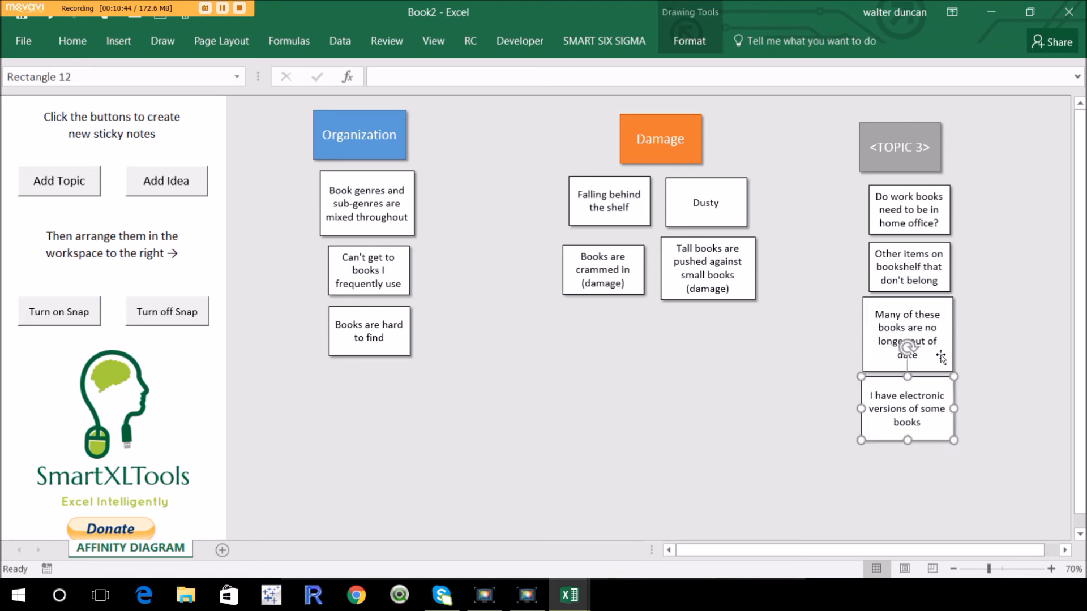
{"action": "left_click", "coordinate": [899, 148]}
{"action": "type", "text": "Do they Belong?"}
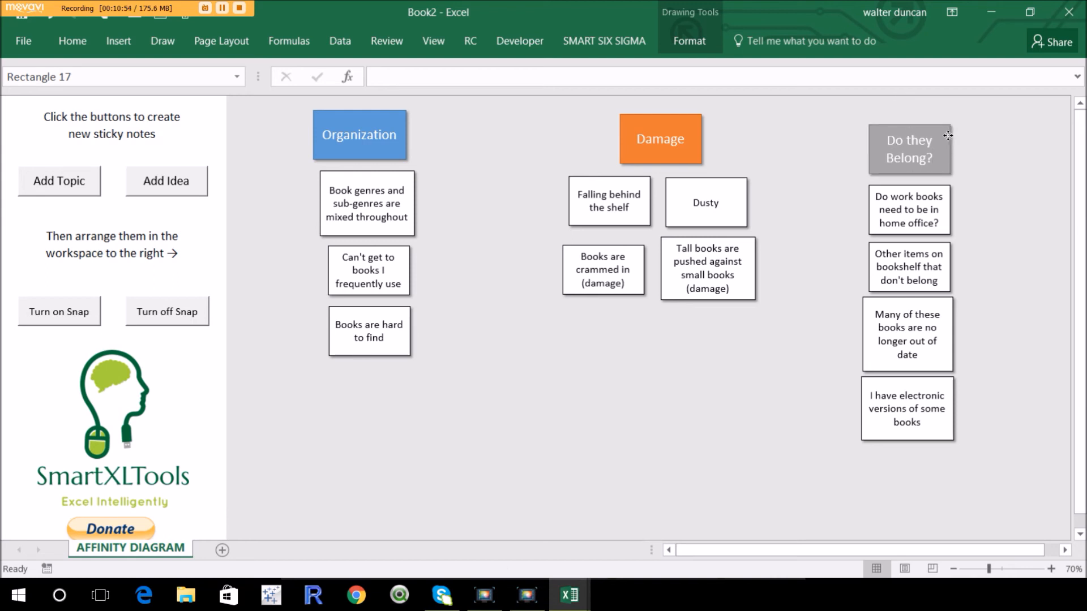
{"action": "left_click", "coordinate": [909, 151]}
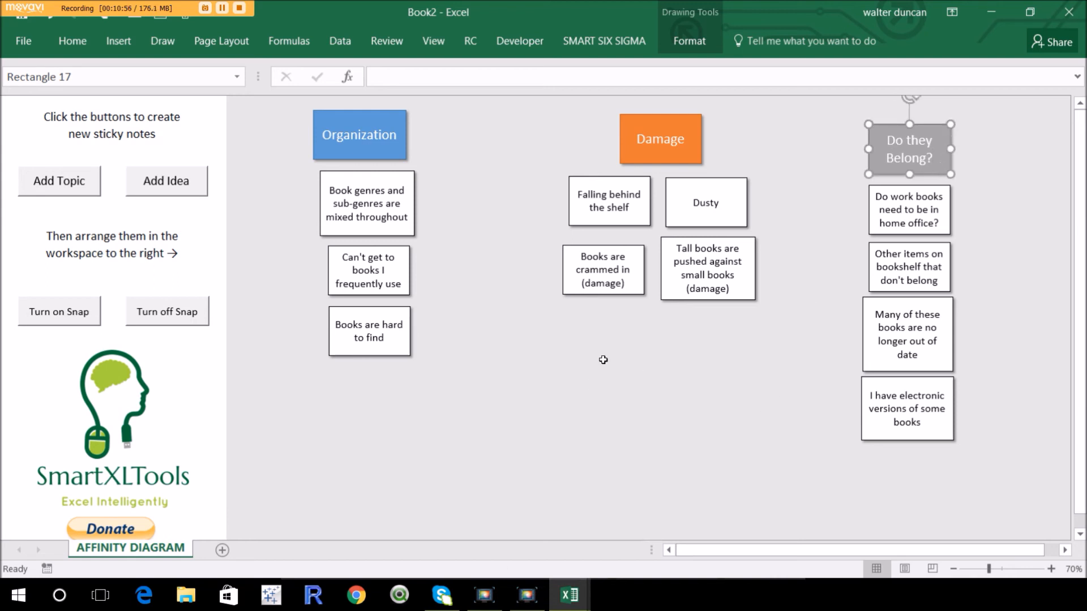
{"action": "left_click", "coordinate": [588, 361]}
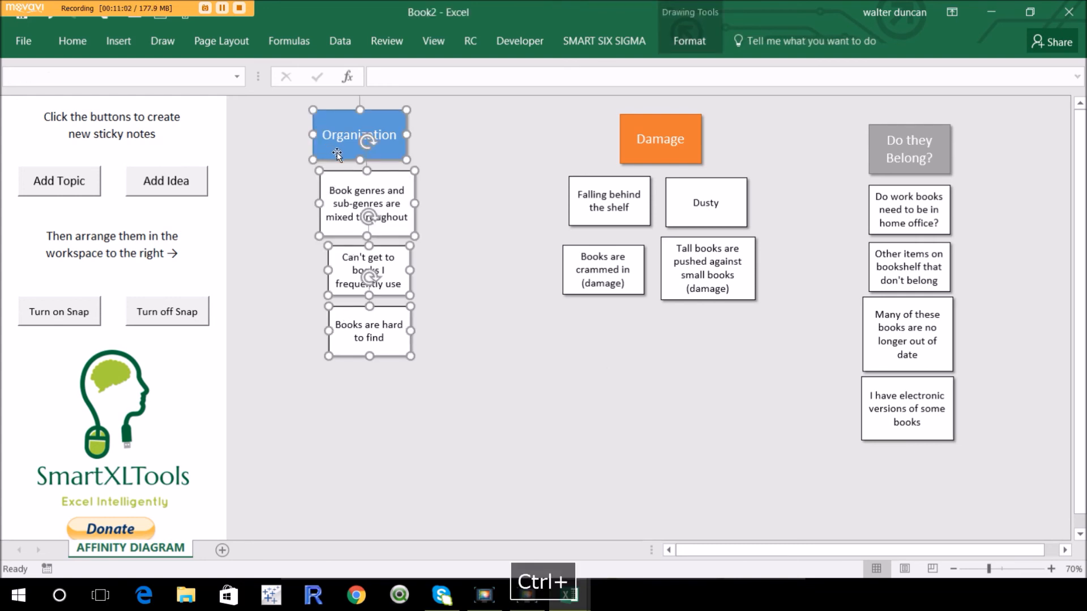
Step: Drag the Organization and Damage groups into even positions beside Do they Belong?
{"action": "left_click_drag", "start_coordinate": [359, 135], "coordinate": [319, 151]}
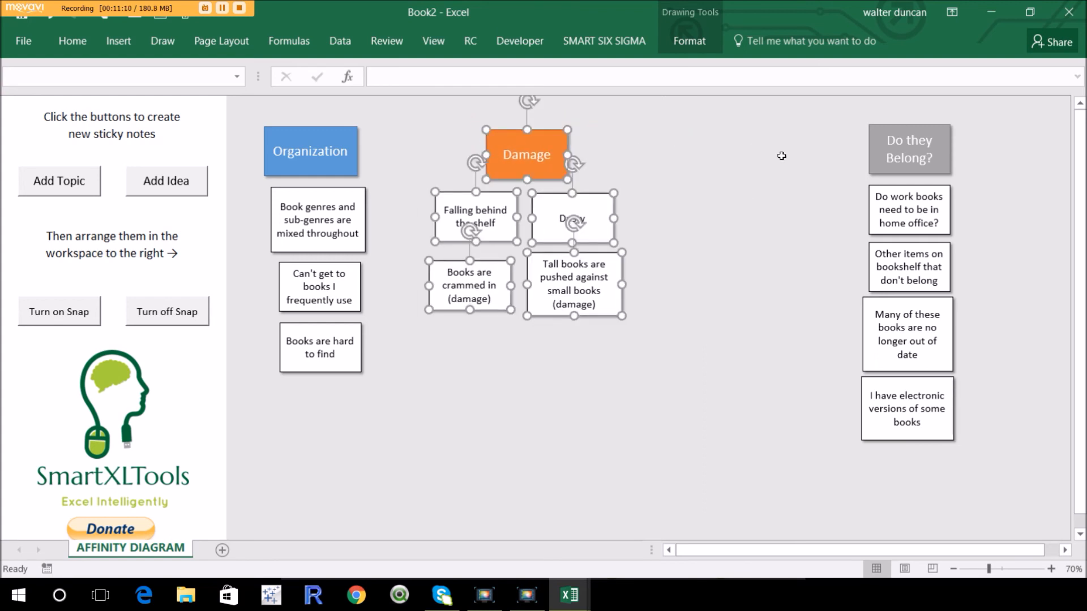
{"action": "left_click", "coordinate": [906, 149]}
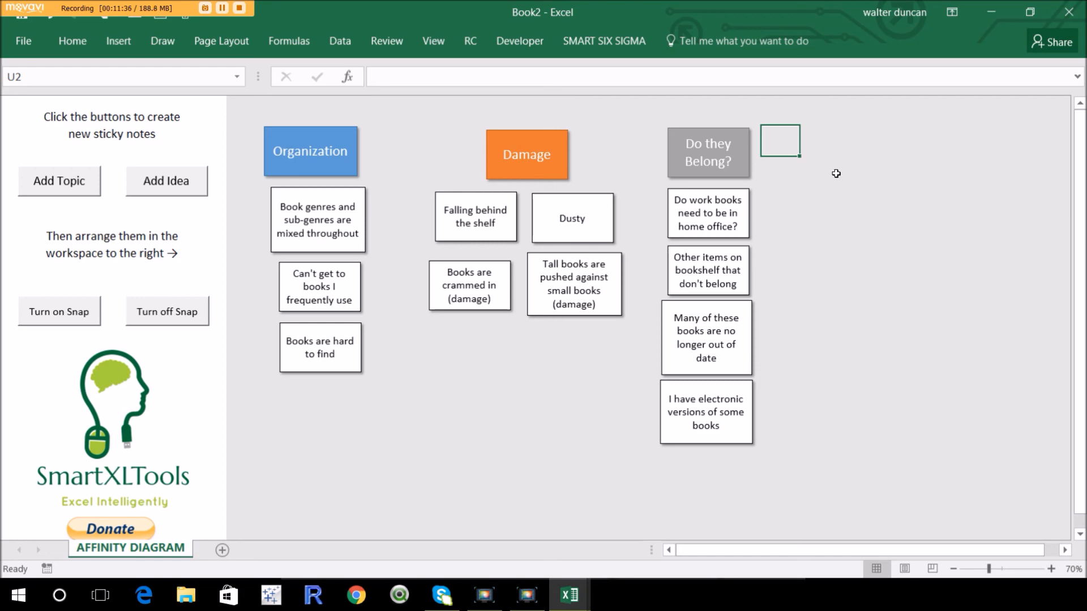
{"action": "mouse_move", "coordinate": [843, 171]}
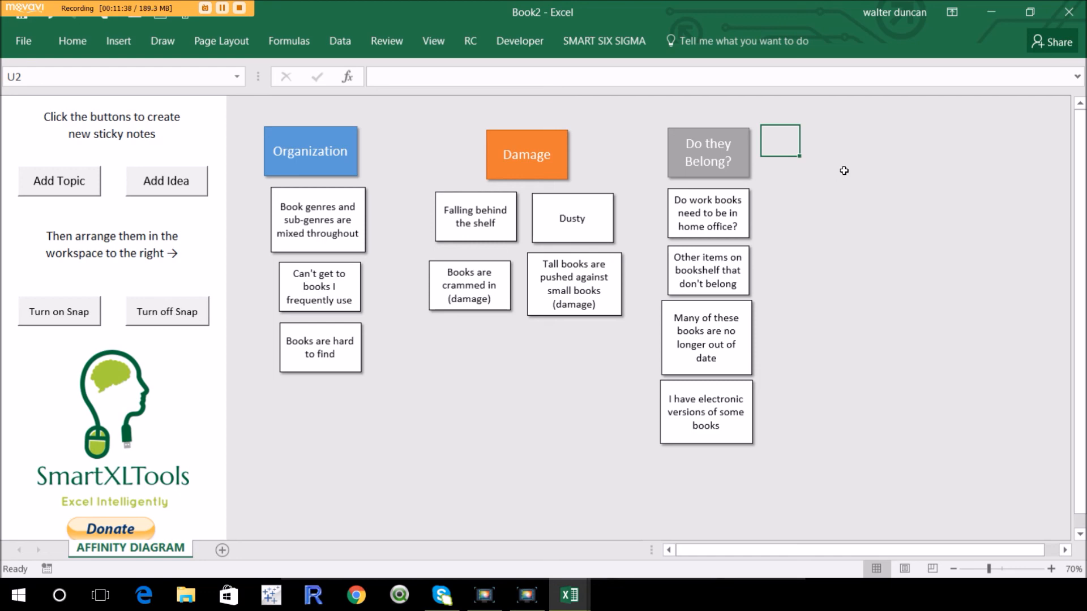